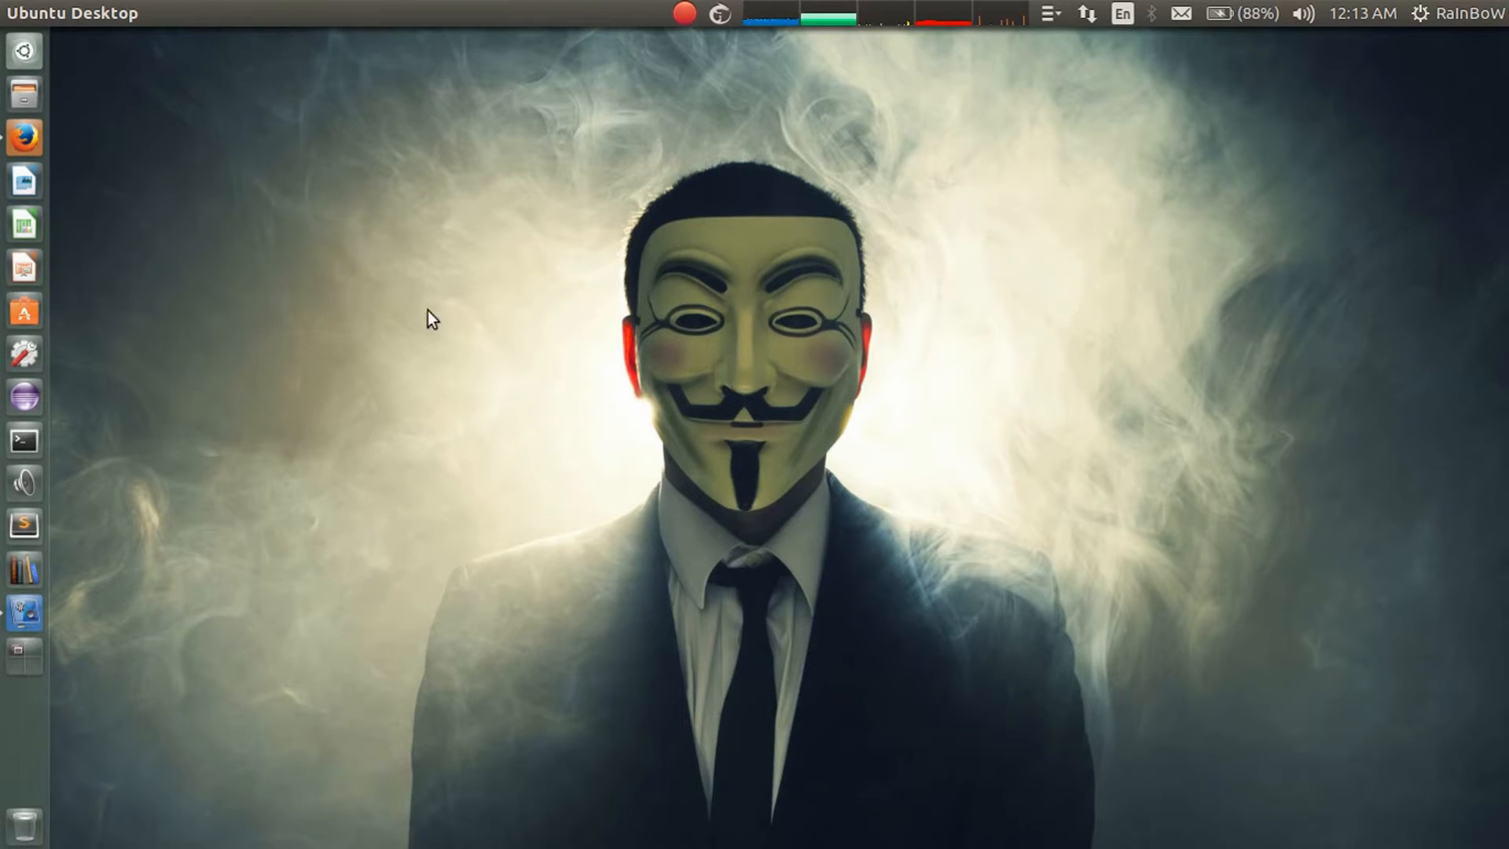
{"action": "mouse_move", "coordinate": [122, 390]}
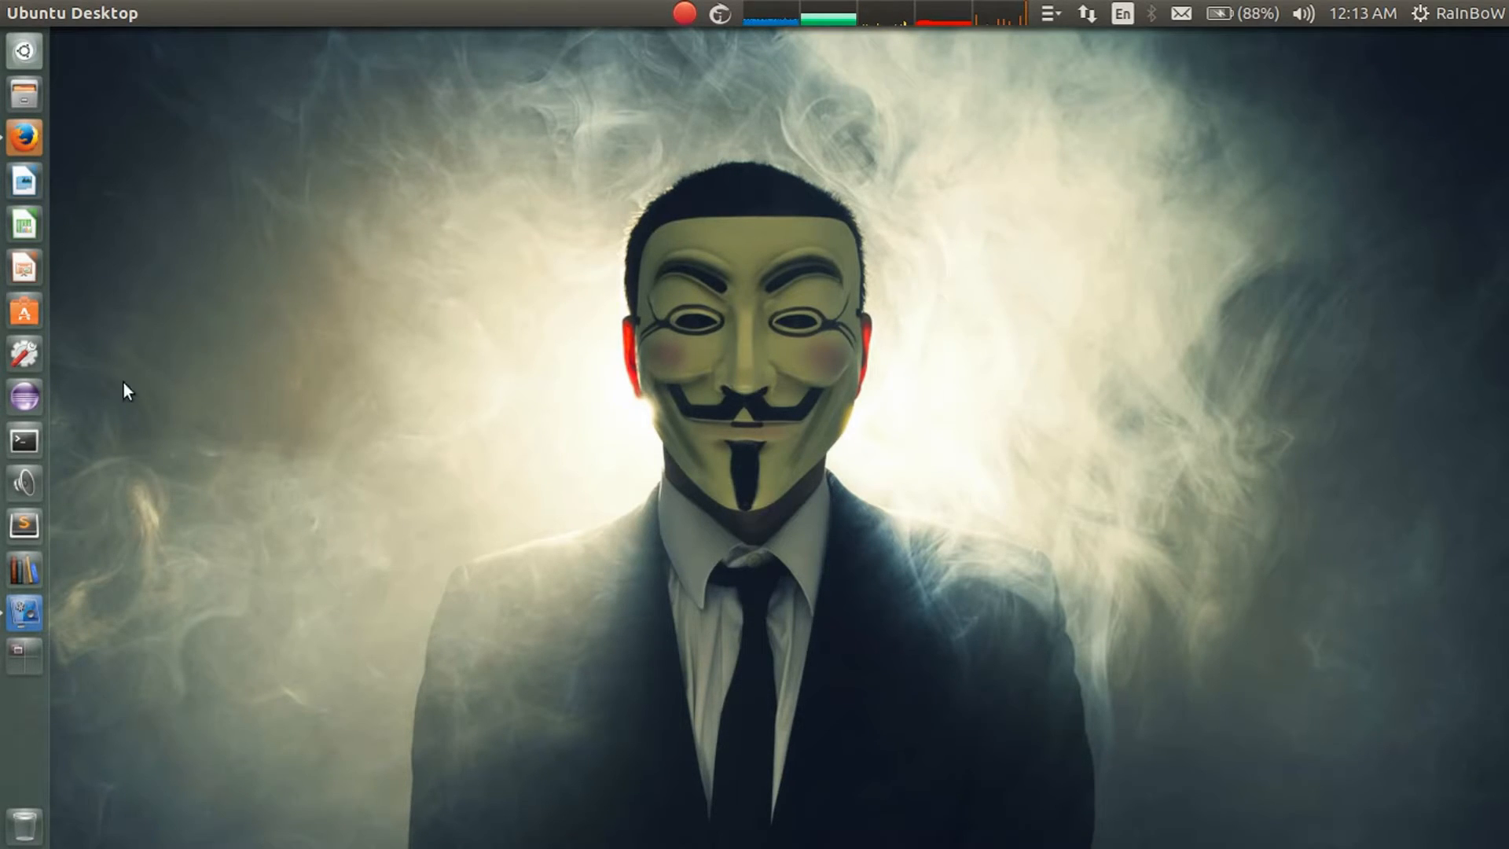
Launch a new terminal window from the Terminal icon in the Unity launcher
{"action": "left_click", "coordinate": [21, 438]}
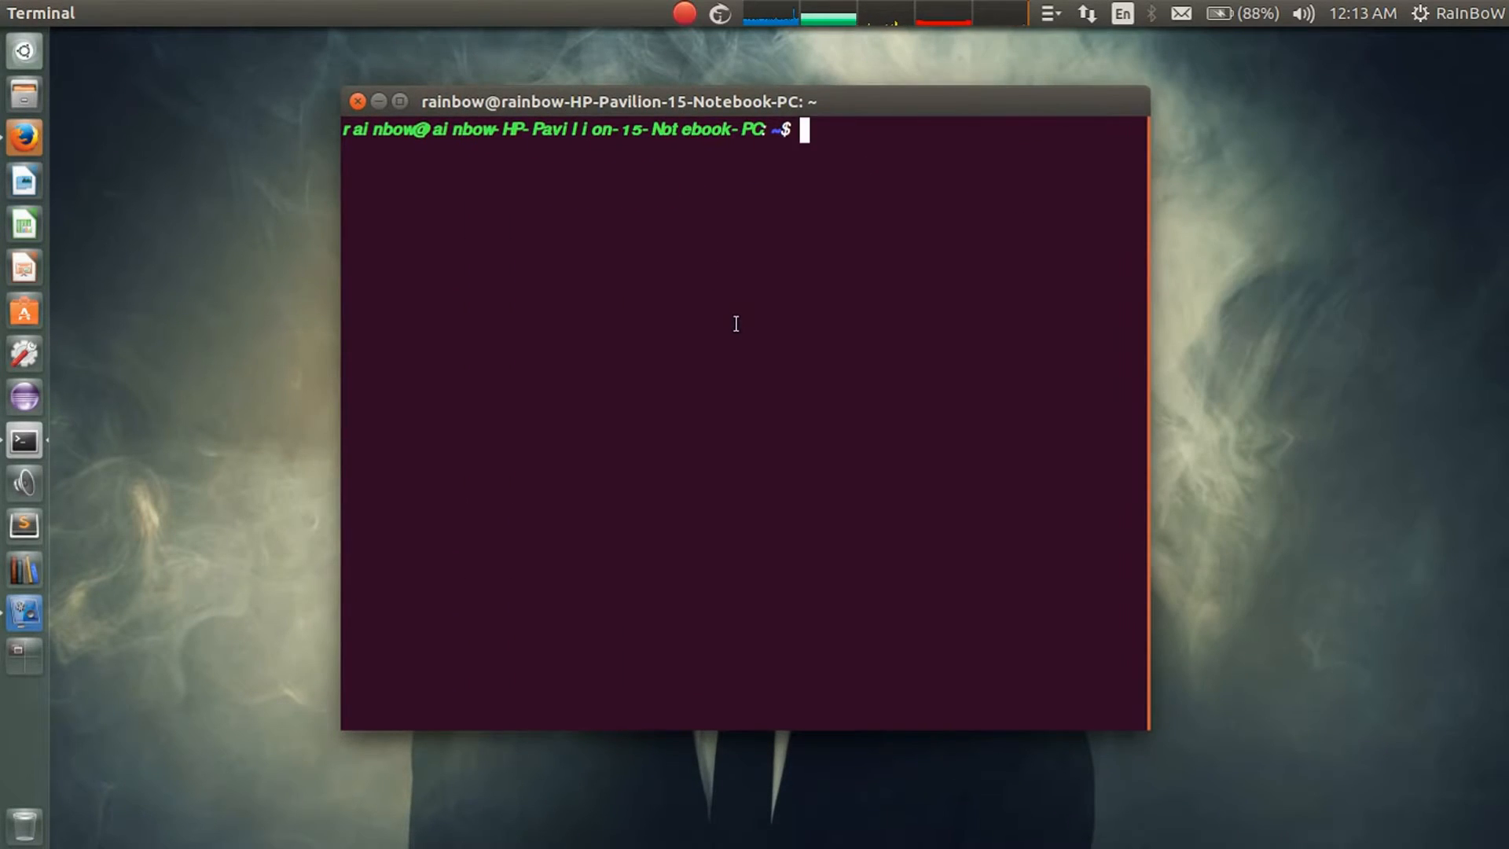
In Profile Preferences, set the initial terminal size to 86 columns by 26 rows, then pick a custom font
{"action": "right_click", "coordinate": [736, 325]}
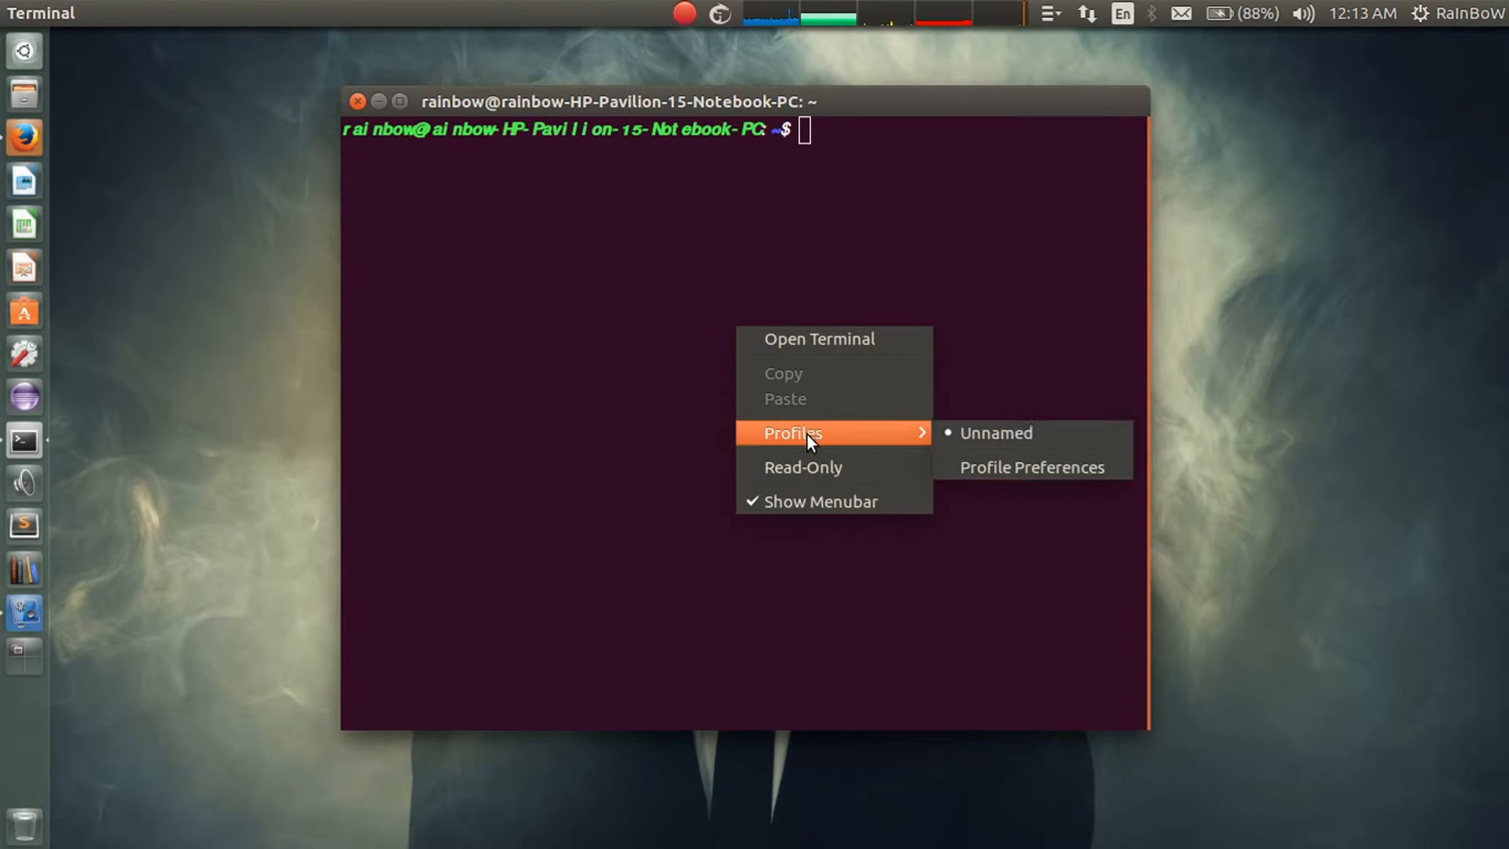
{"action": "mouse_move", "coordinate": [997, 480]}
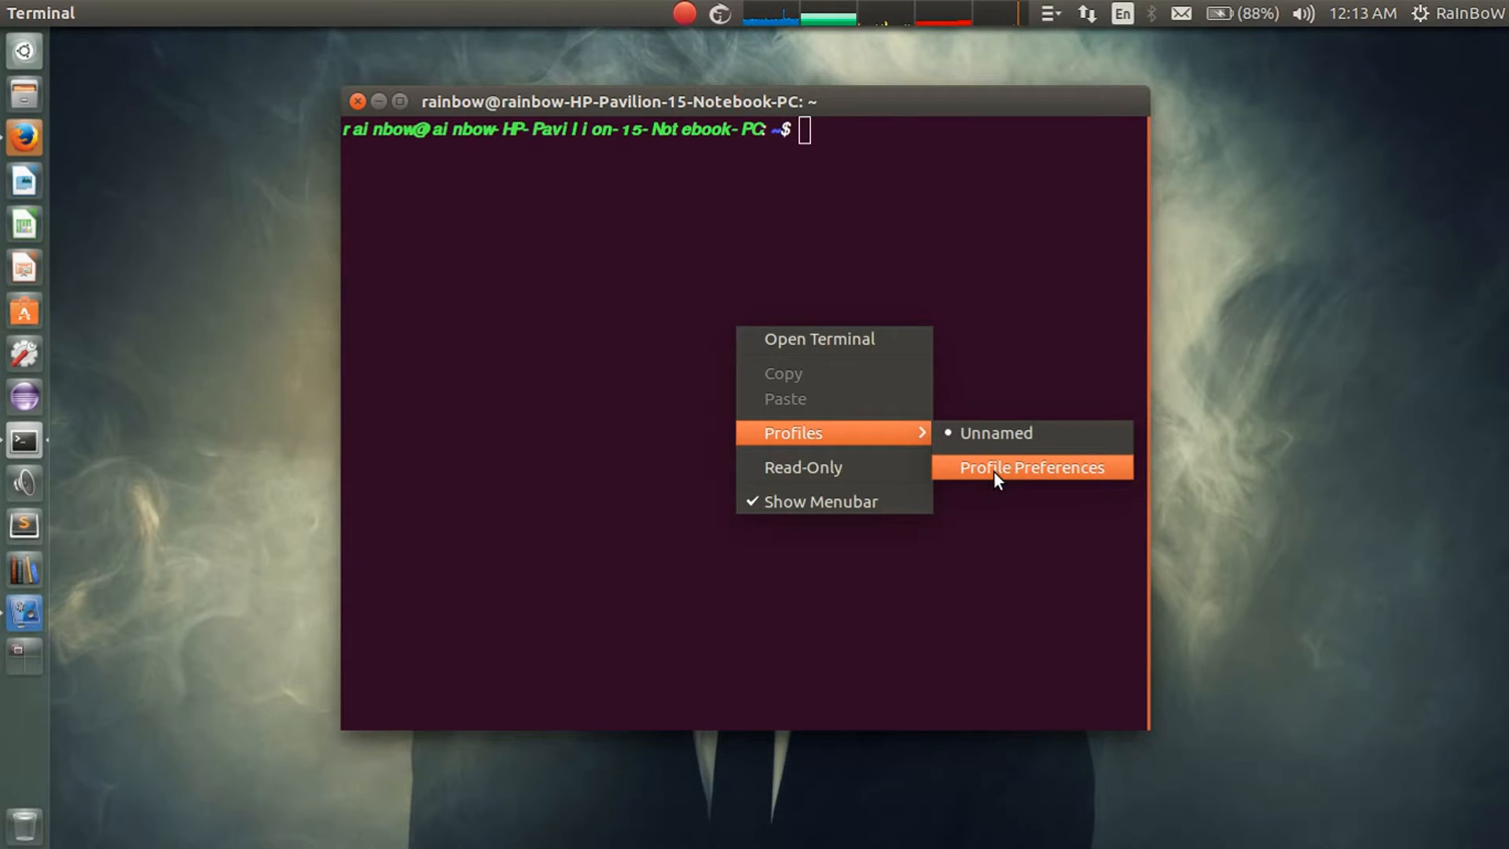
{"action": "left_click", "coordinate": [1032, 467]}
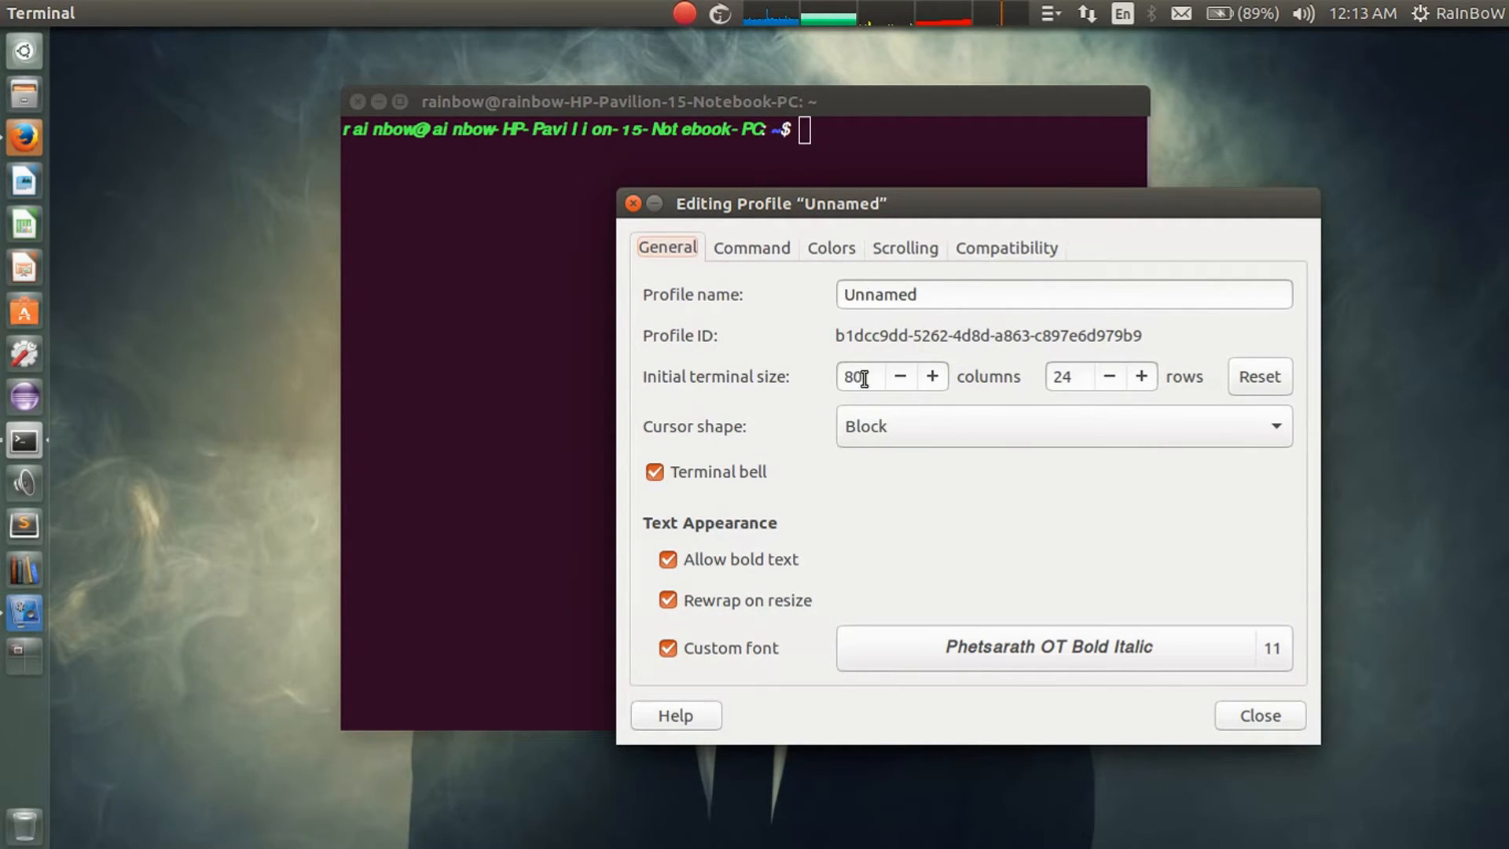
{"action": "mouse_move", "coordinate": [825, 388]}
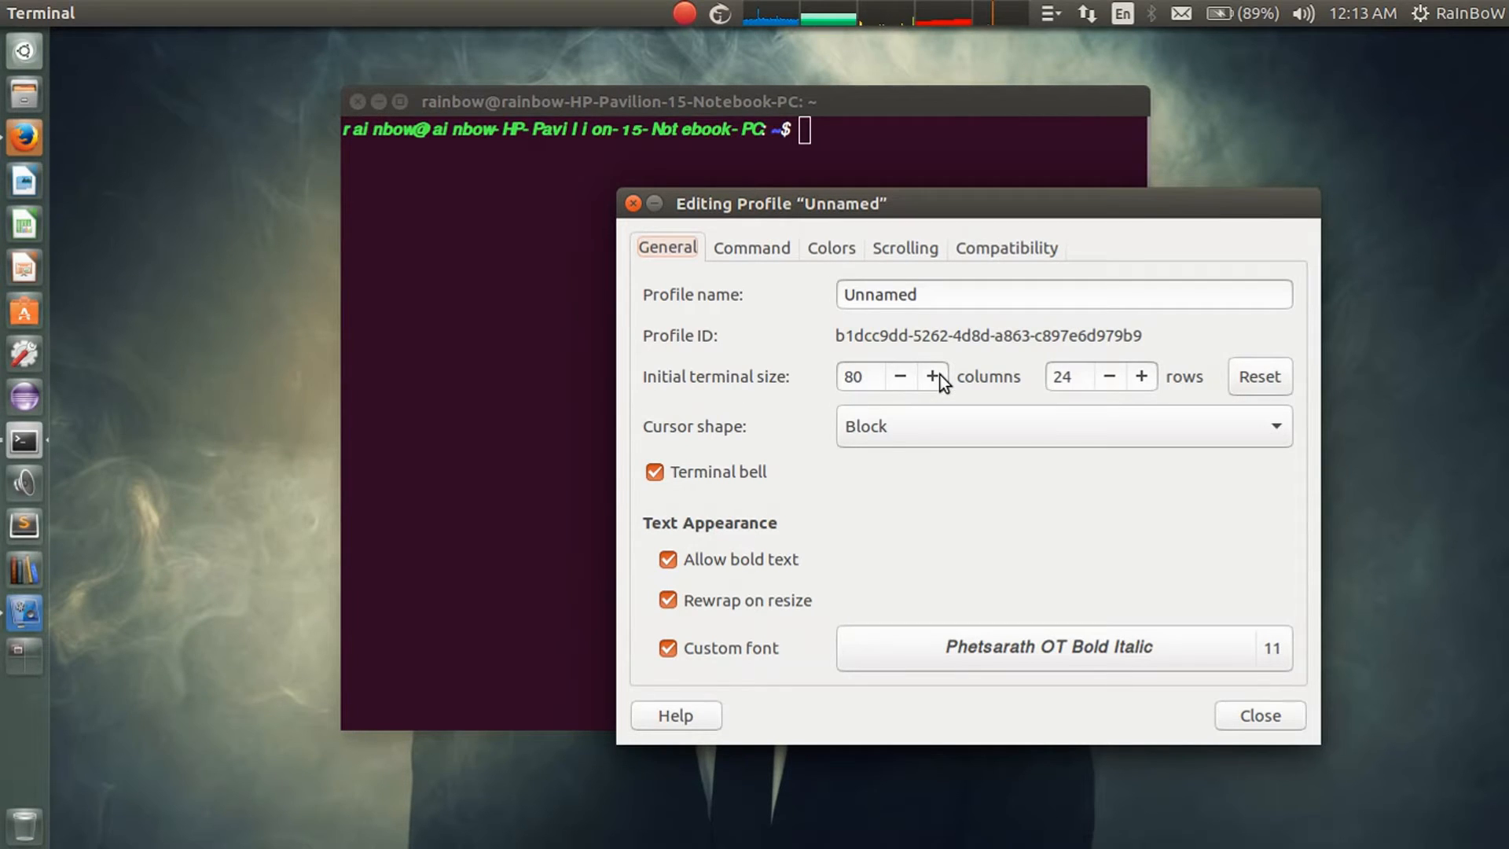
{"action": "left_click", "coordinate": [934, 377]}
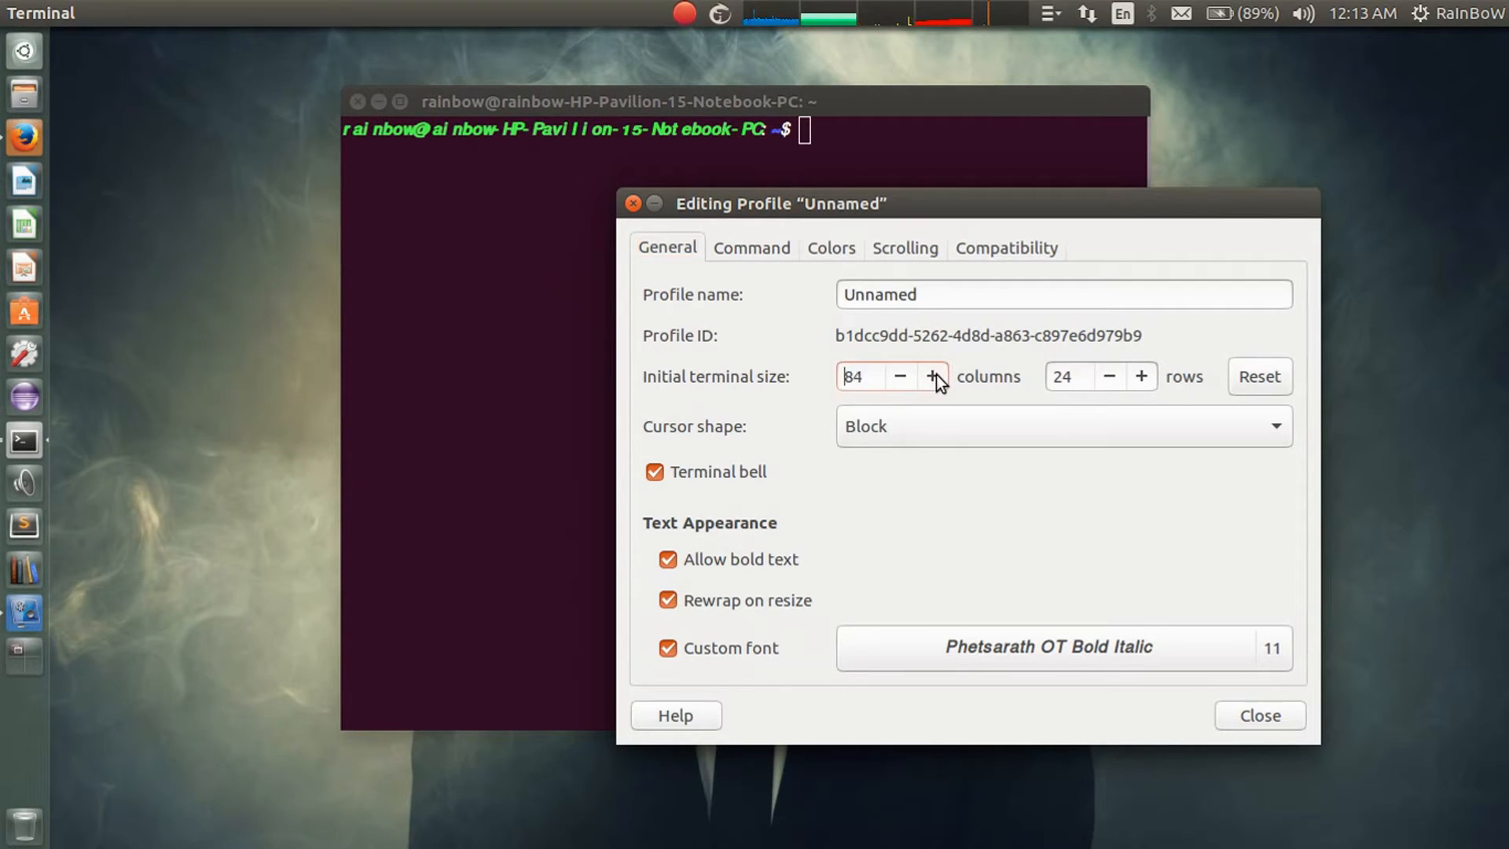
{"action": "left_click", "coordinate": [932, 376]}
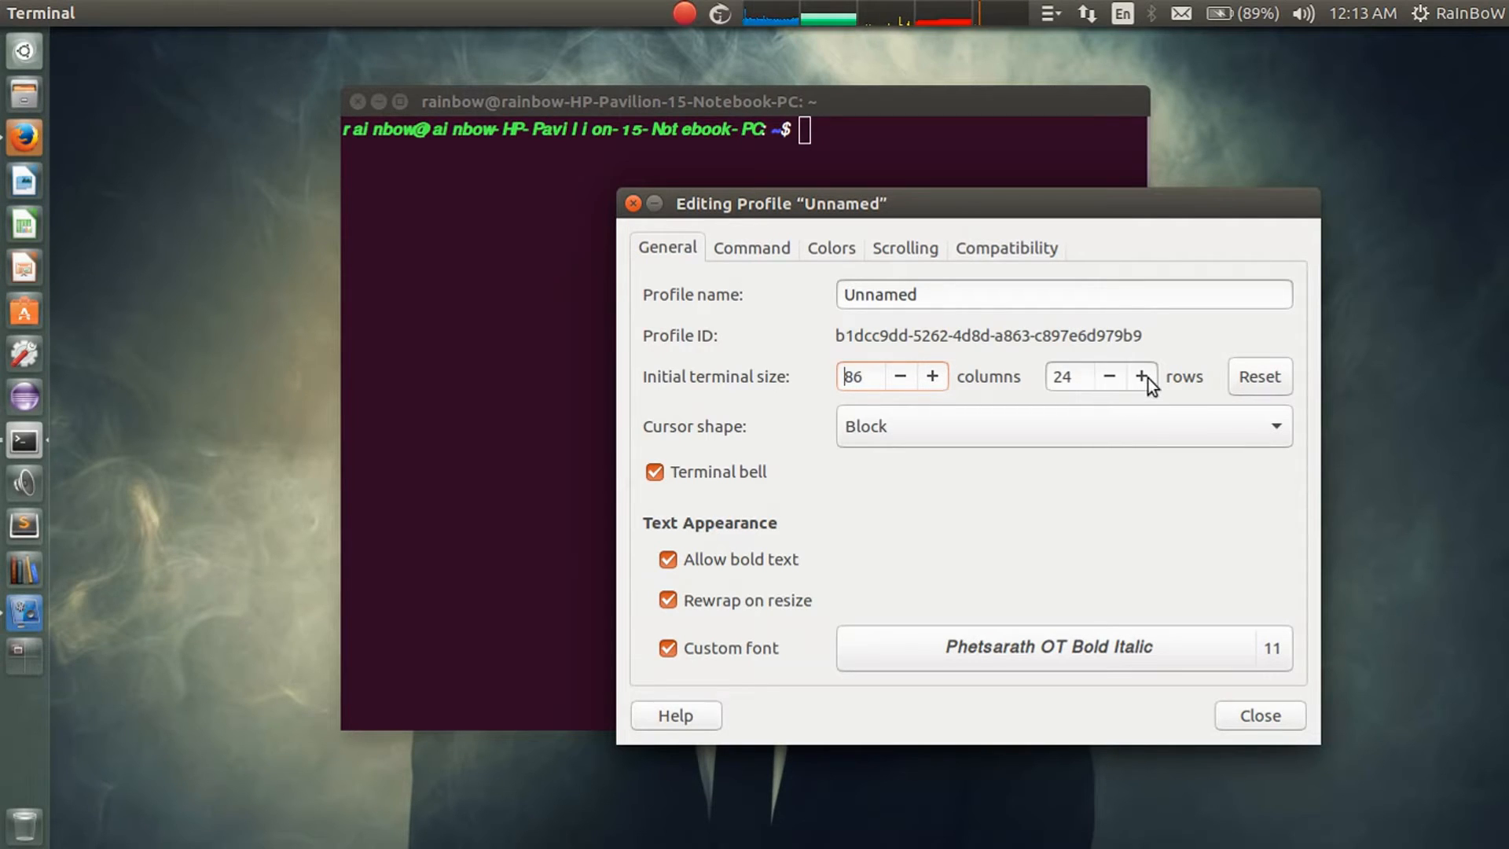
{"action": "left_click", "coordinate": [1142, 376]}
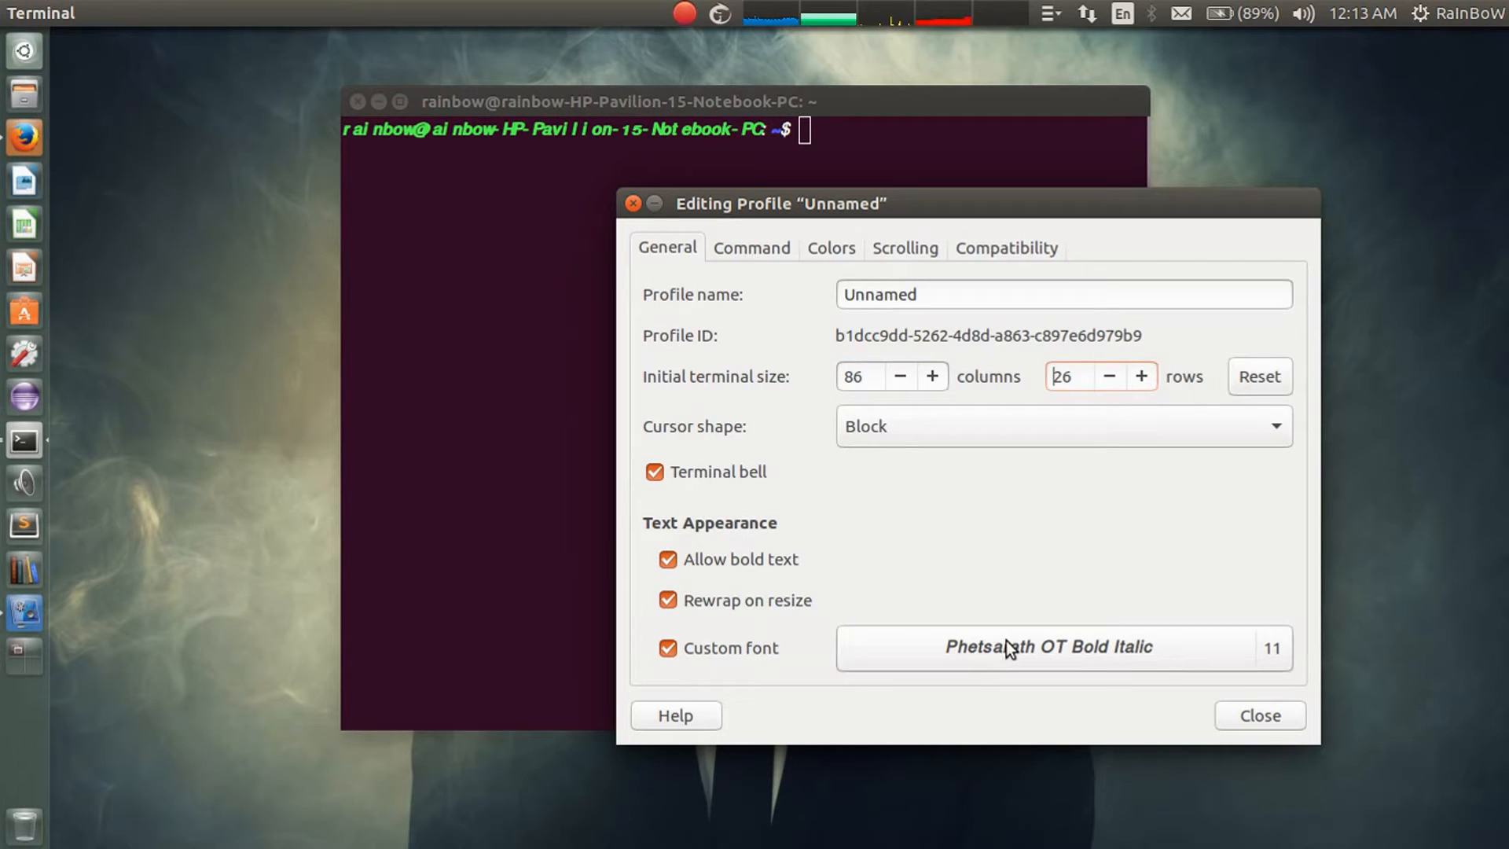
{"action": "left_click", "coordinate": [1064, 648]}
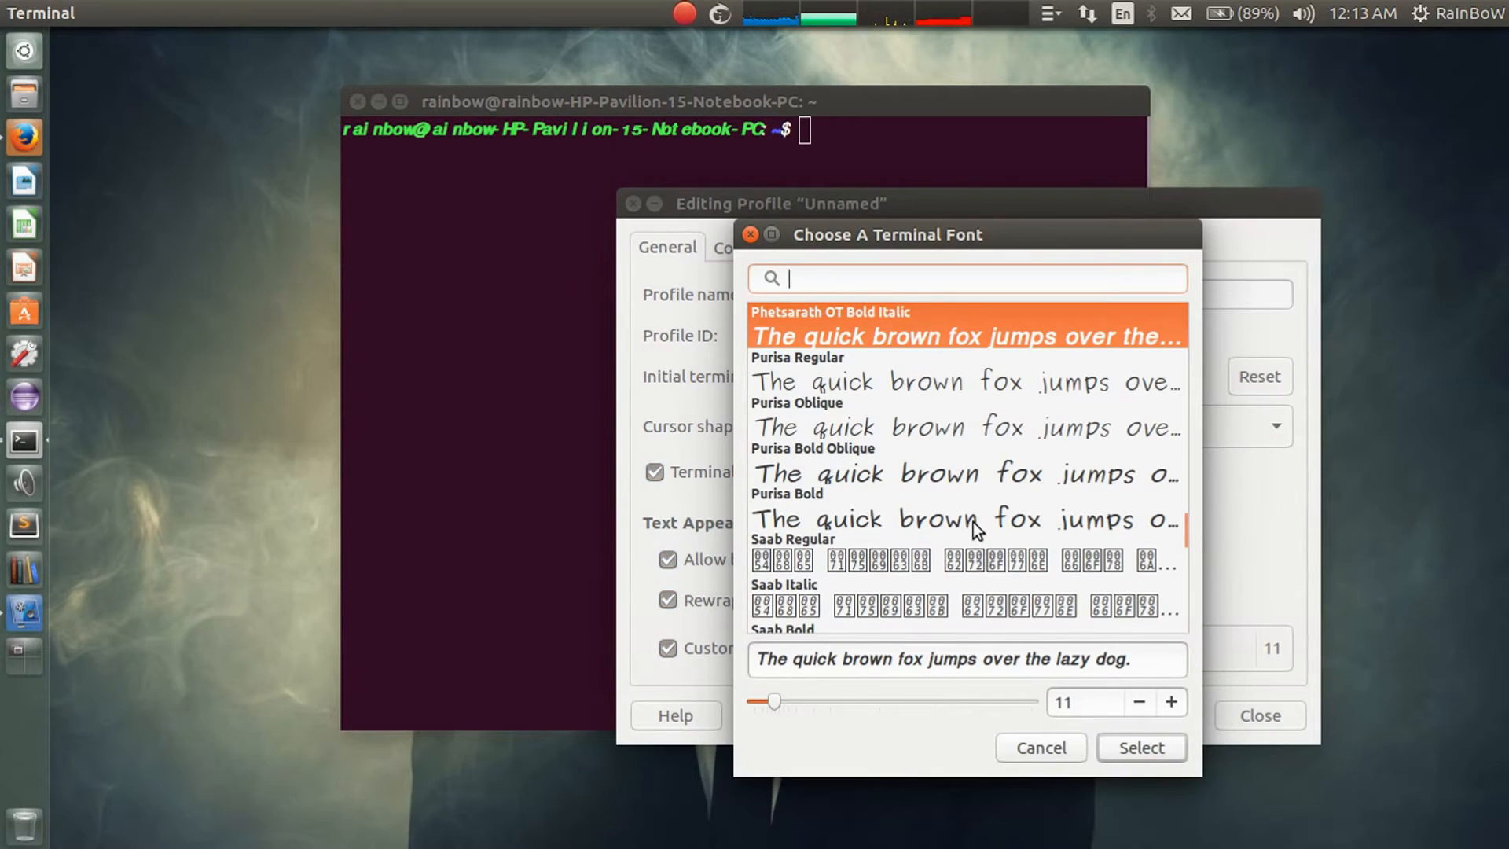
Apply the Purisa handwritten font to the terminal profile
{"action": "left_click", "coordinate": [969, 519]}
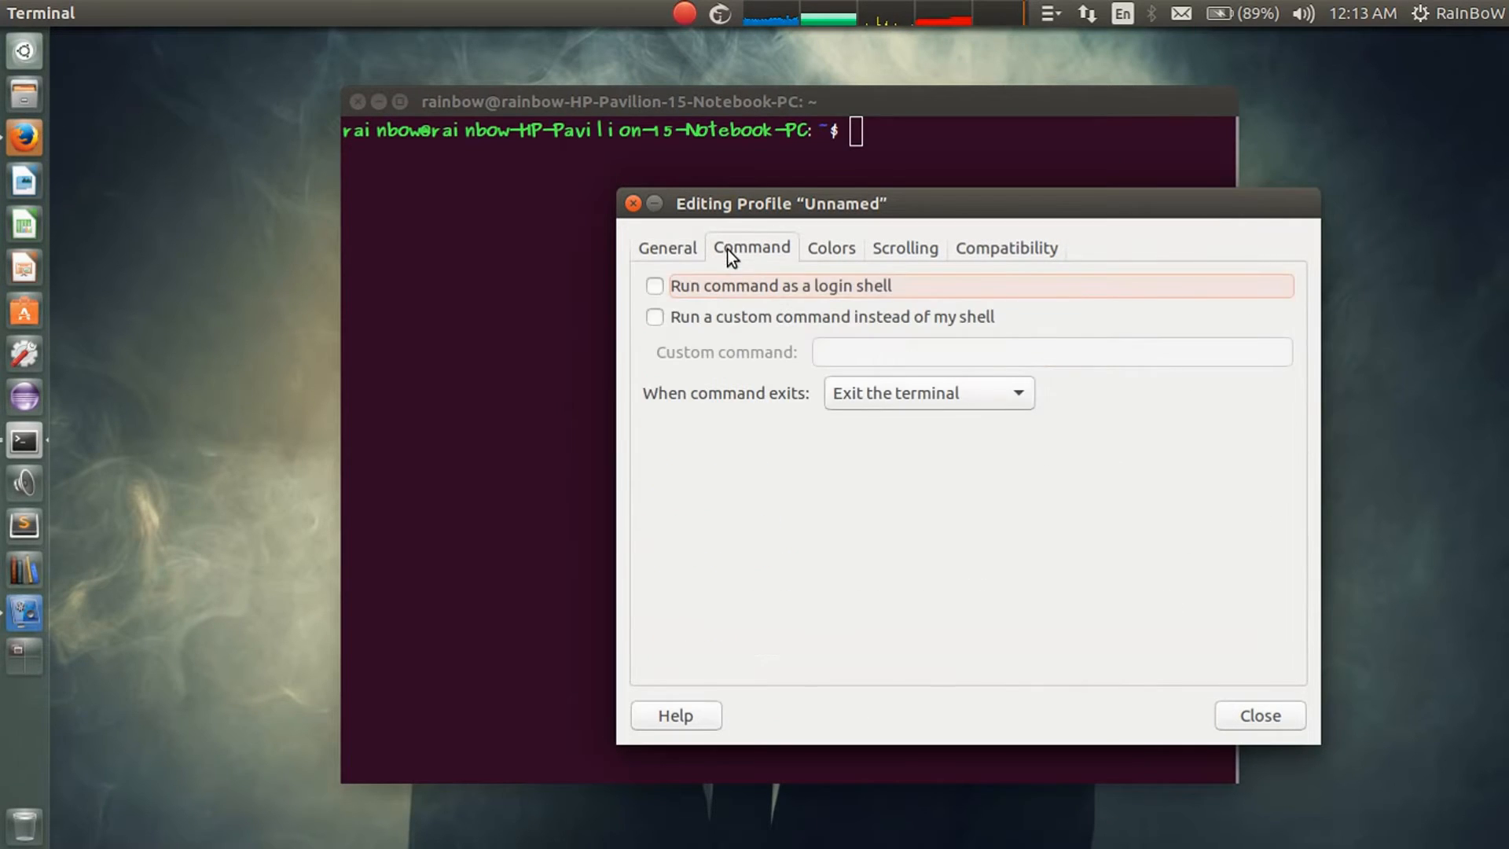
{"action": "mouse_move", "coordinate": [898, 476]}
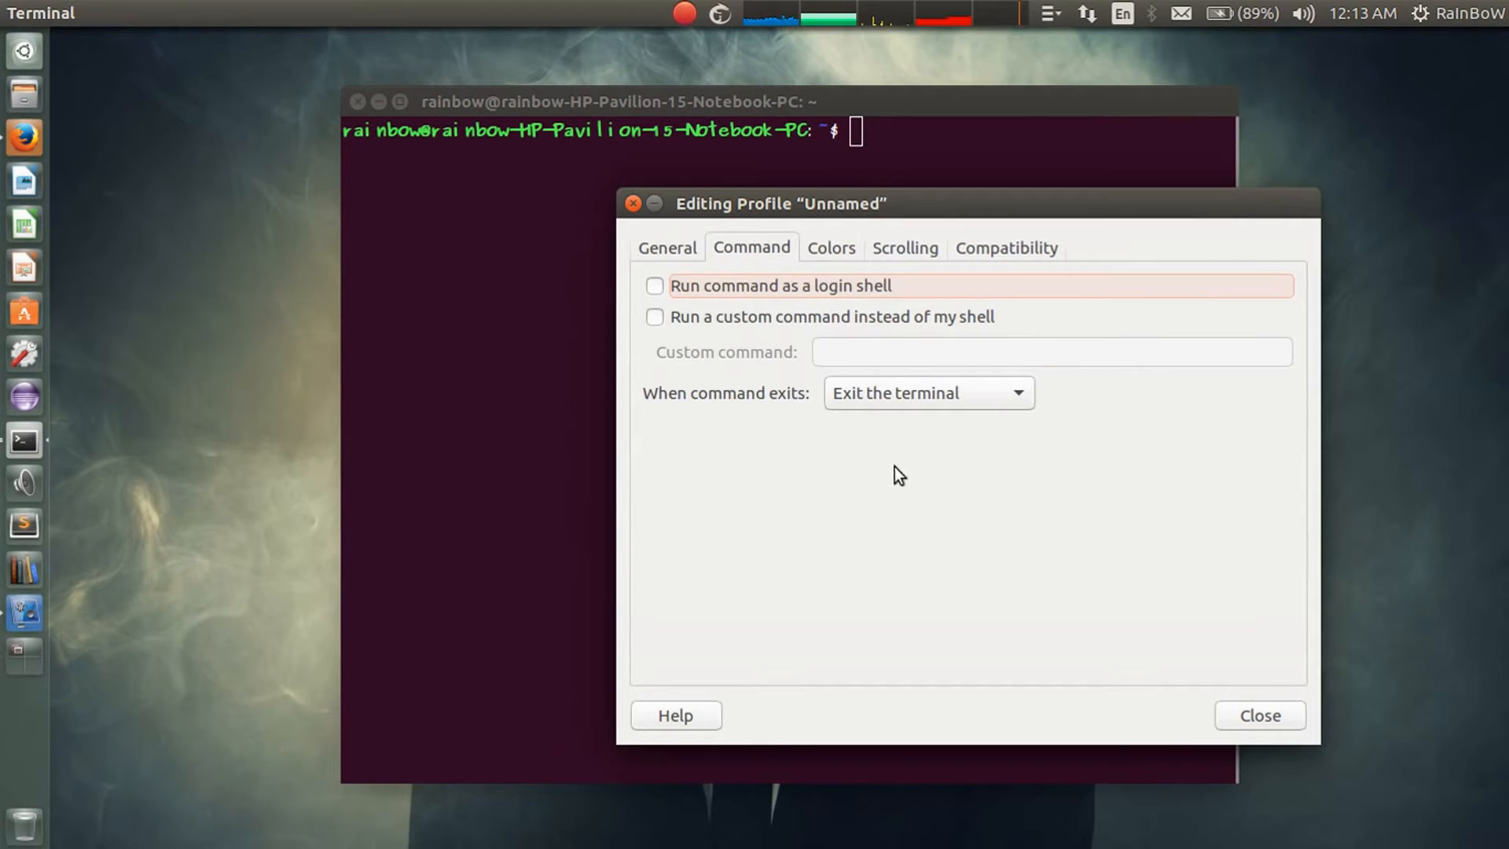
{"action": "mouse_move", "coordinate": [845, 499]}
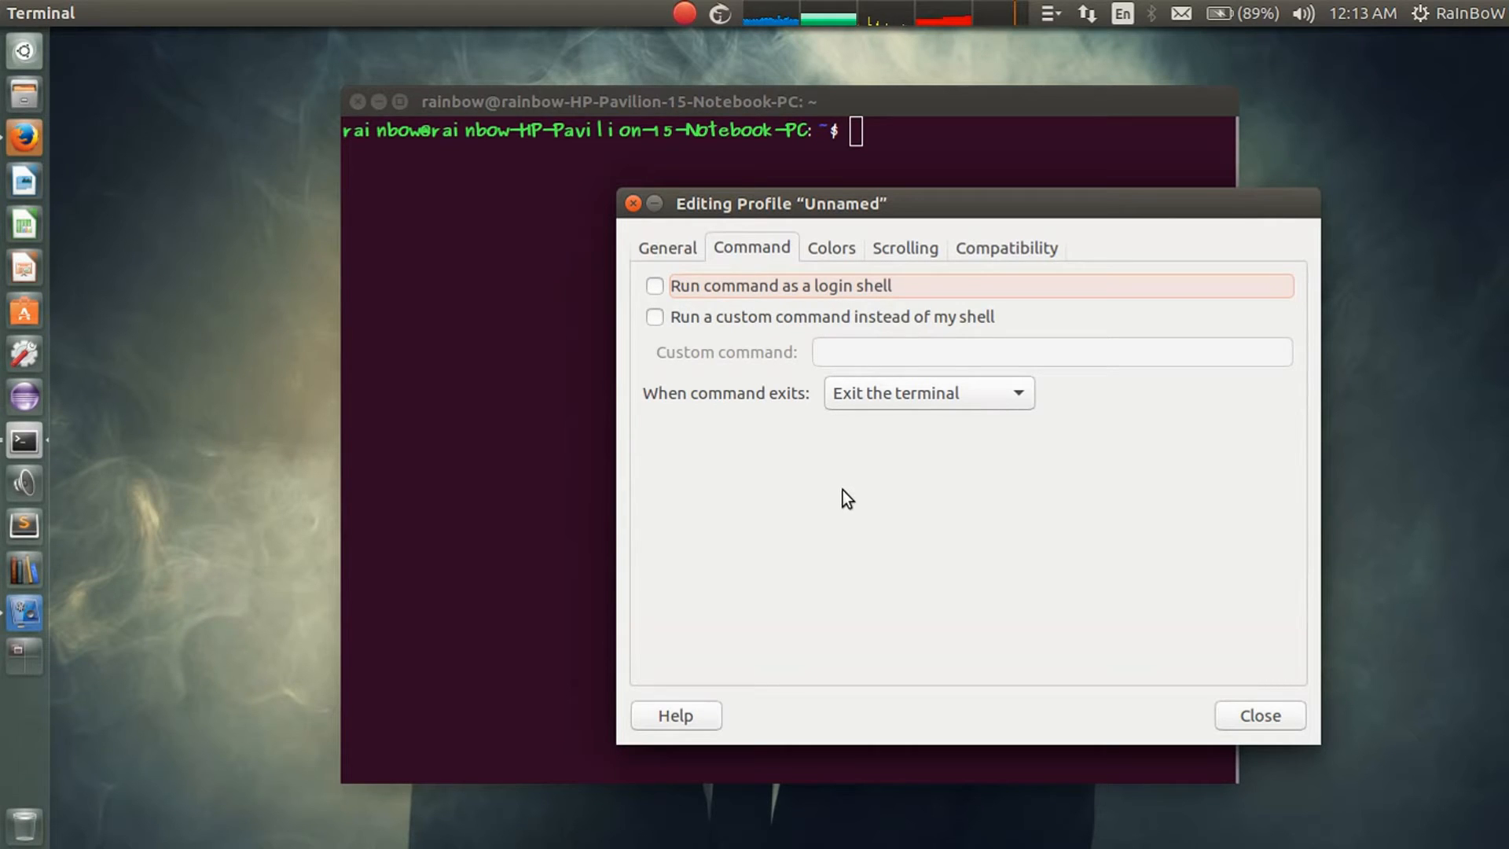
{"action": "mouse_move", "coordinate": [842, 503]}
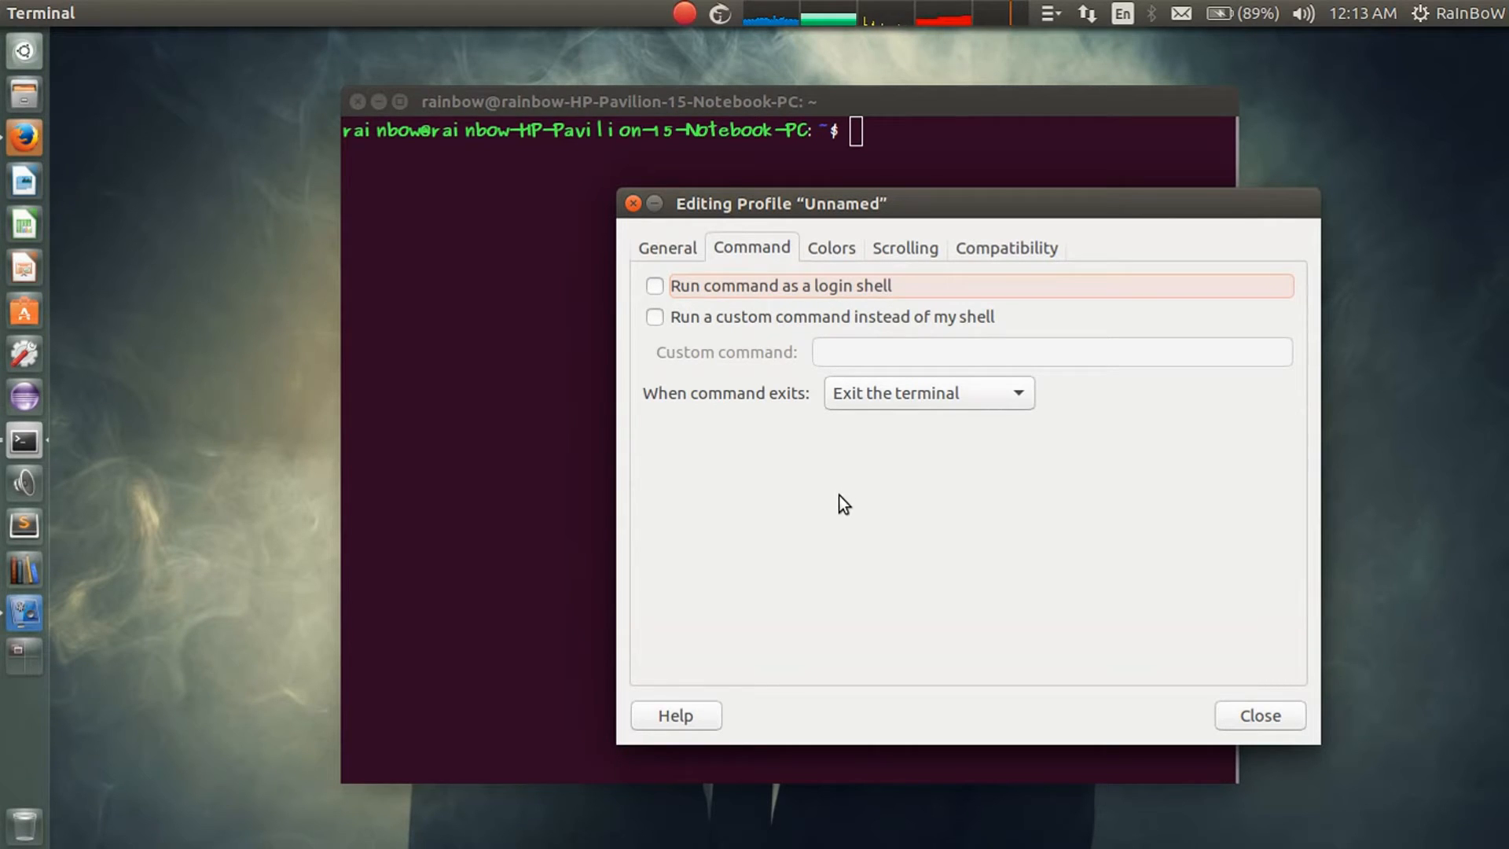
{"action": "mouse_move", "coordinate": [703, 327]}
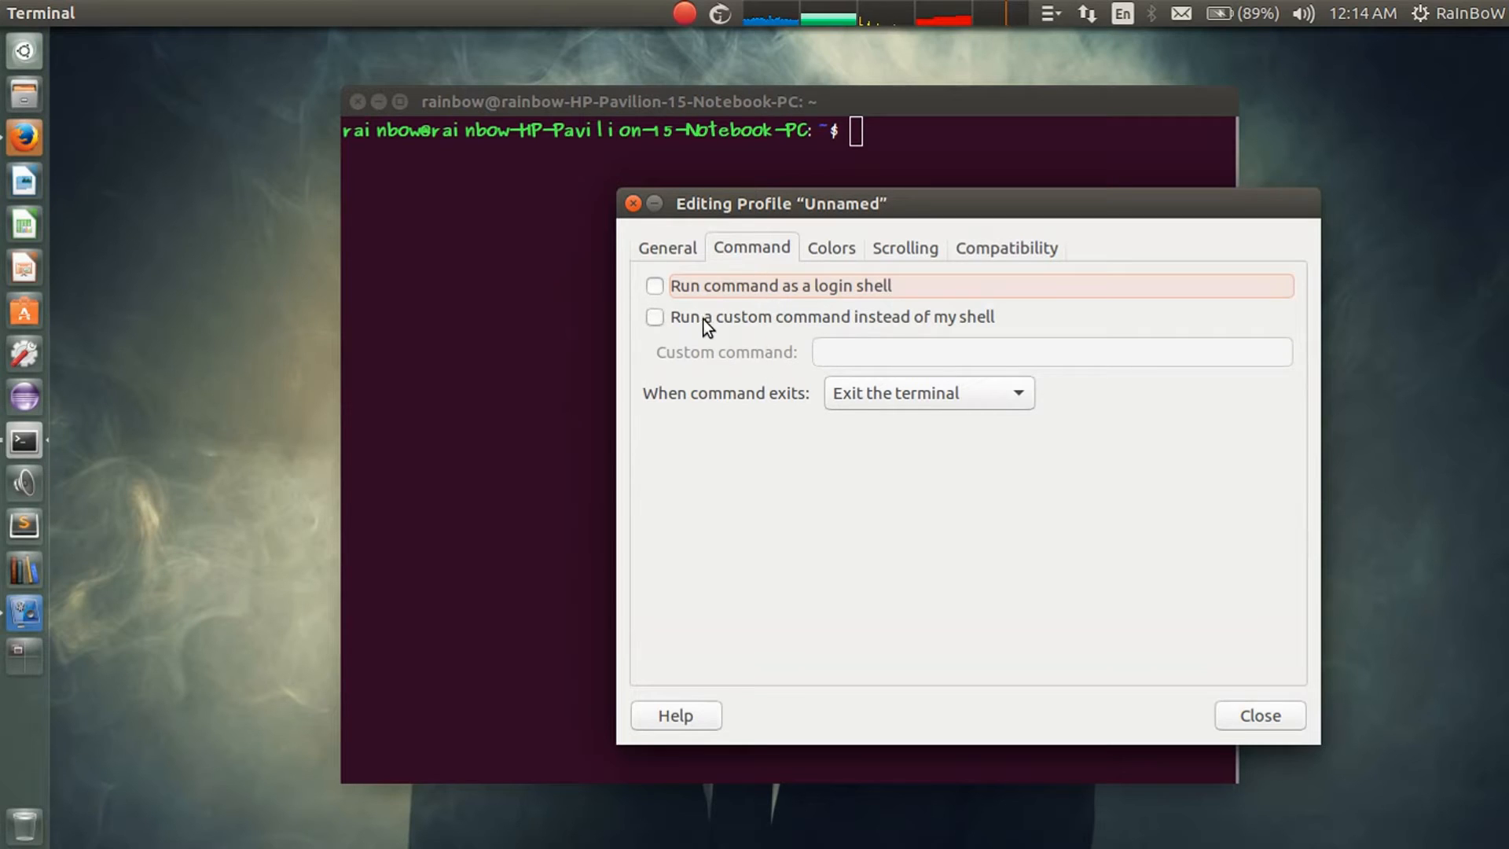
{"action": "left_click", "coordinate": [831, 248]}
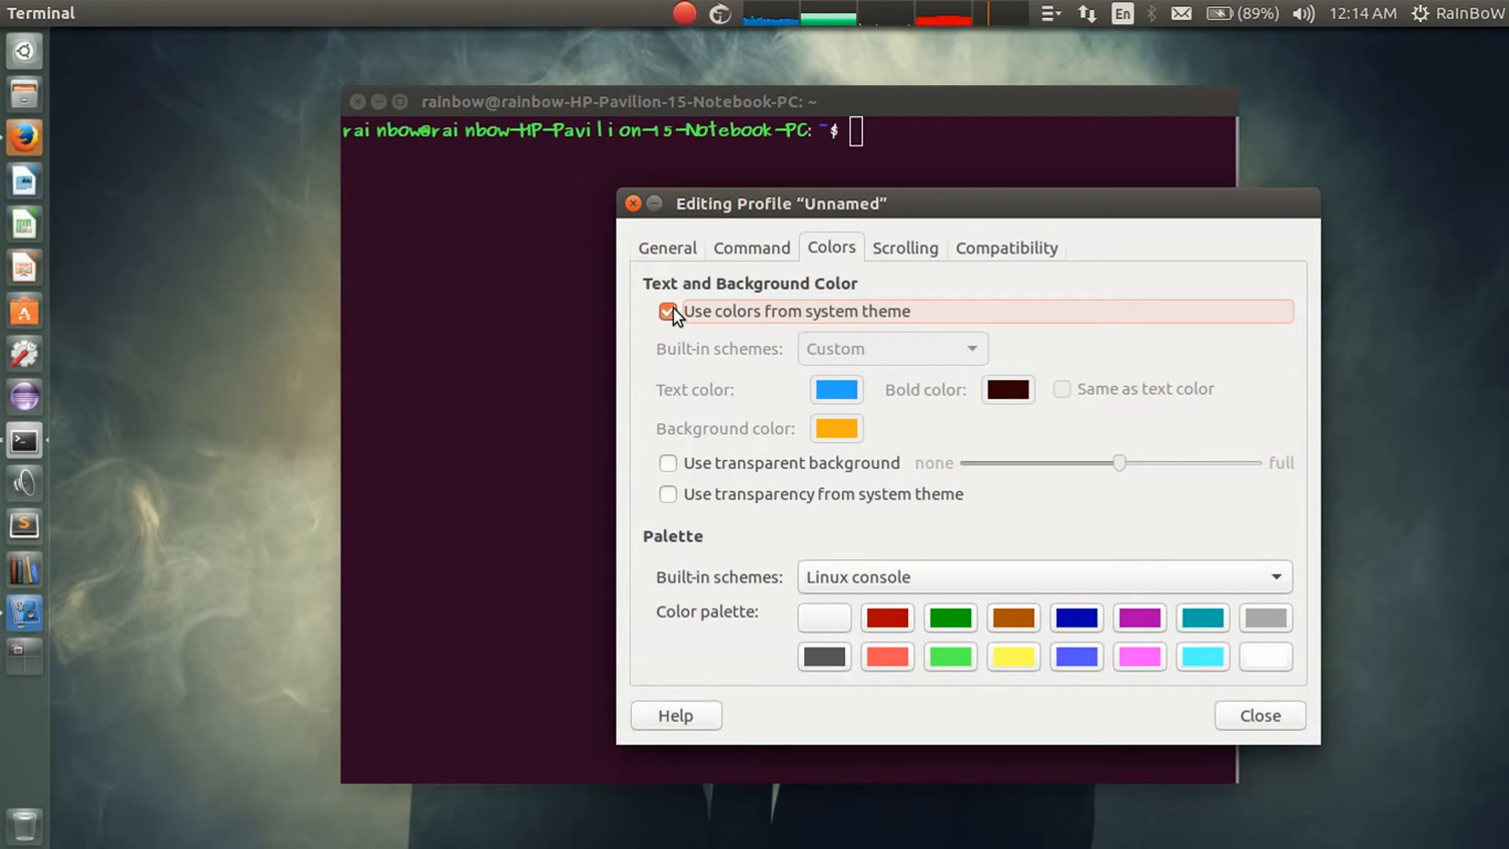
Disable system theme colours, close preferences, and type 'apt-get update' at the prompt
{"action": "left_click", "coordinate": [667, 311]}
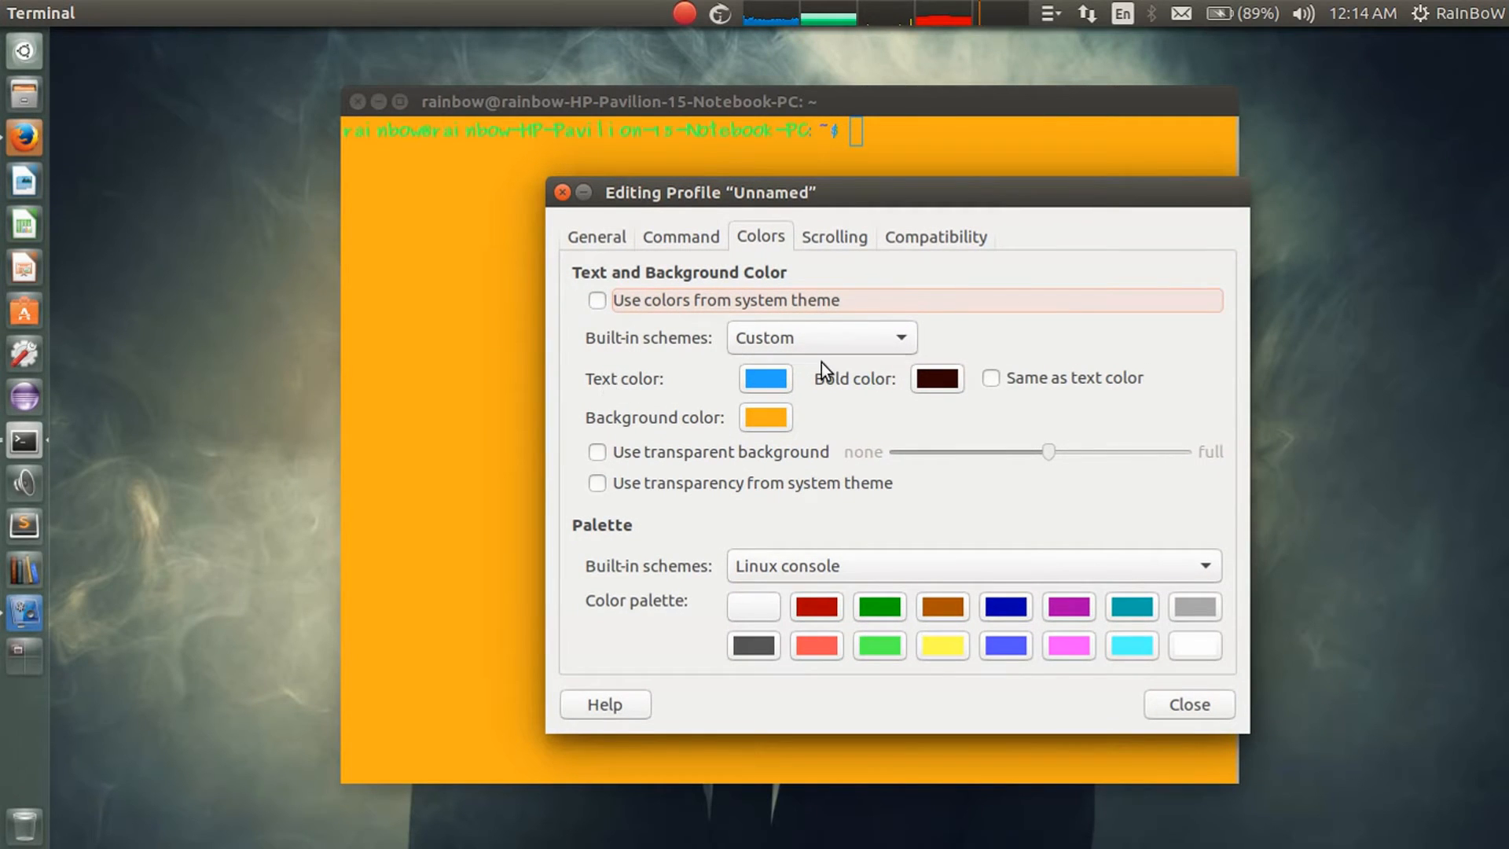
{"action": "left_click", "coordinate": [1189, 704]}
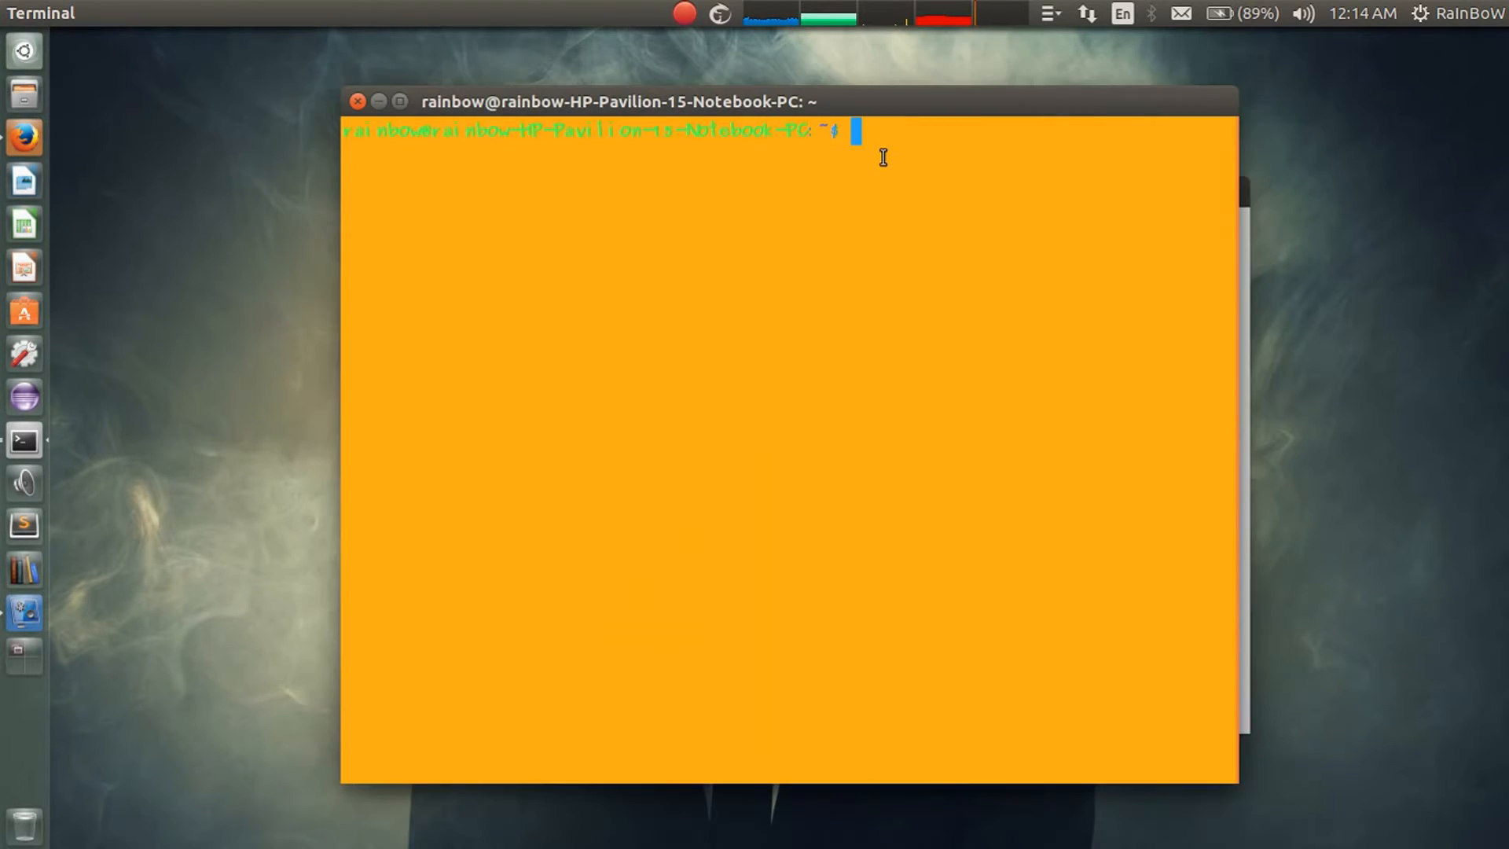
{"action": "type", "text": "hfjh"}
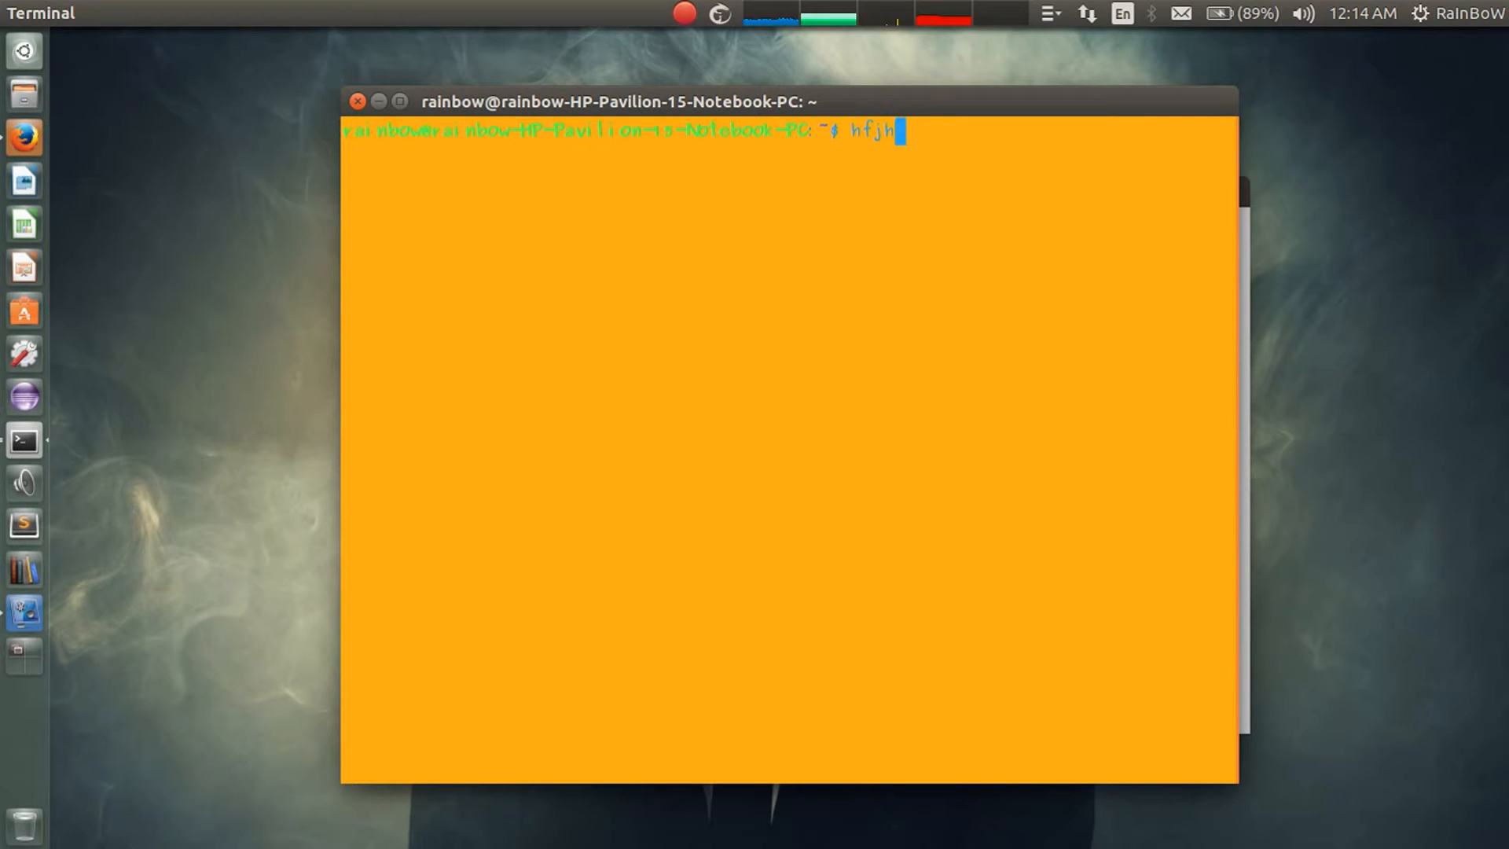
{"action": "type", "text": "apt"}
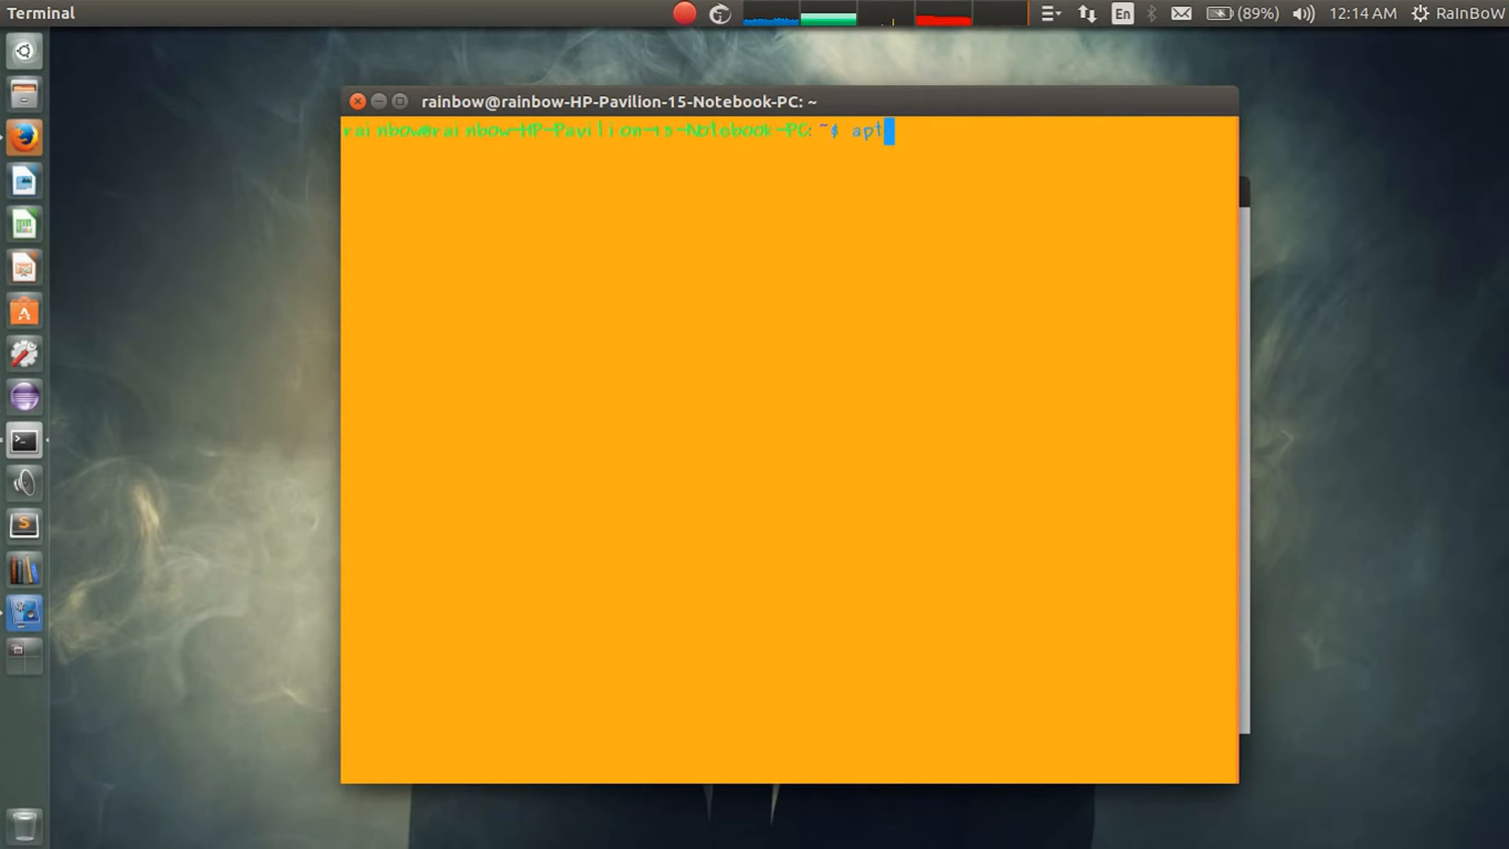
{"action": "type", "text": "-get up"}
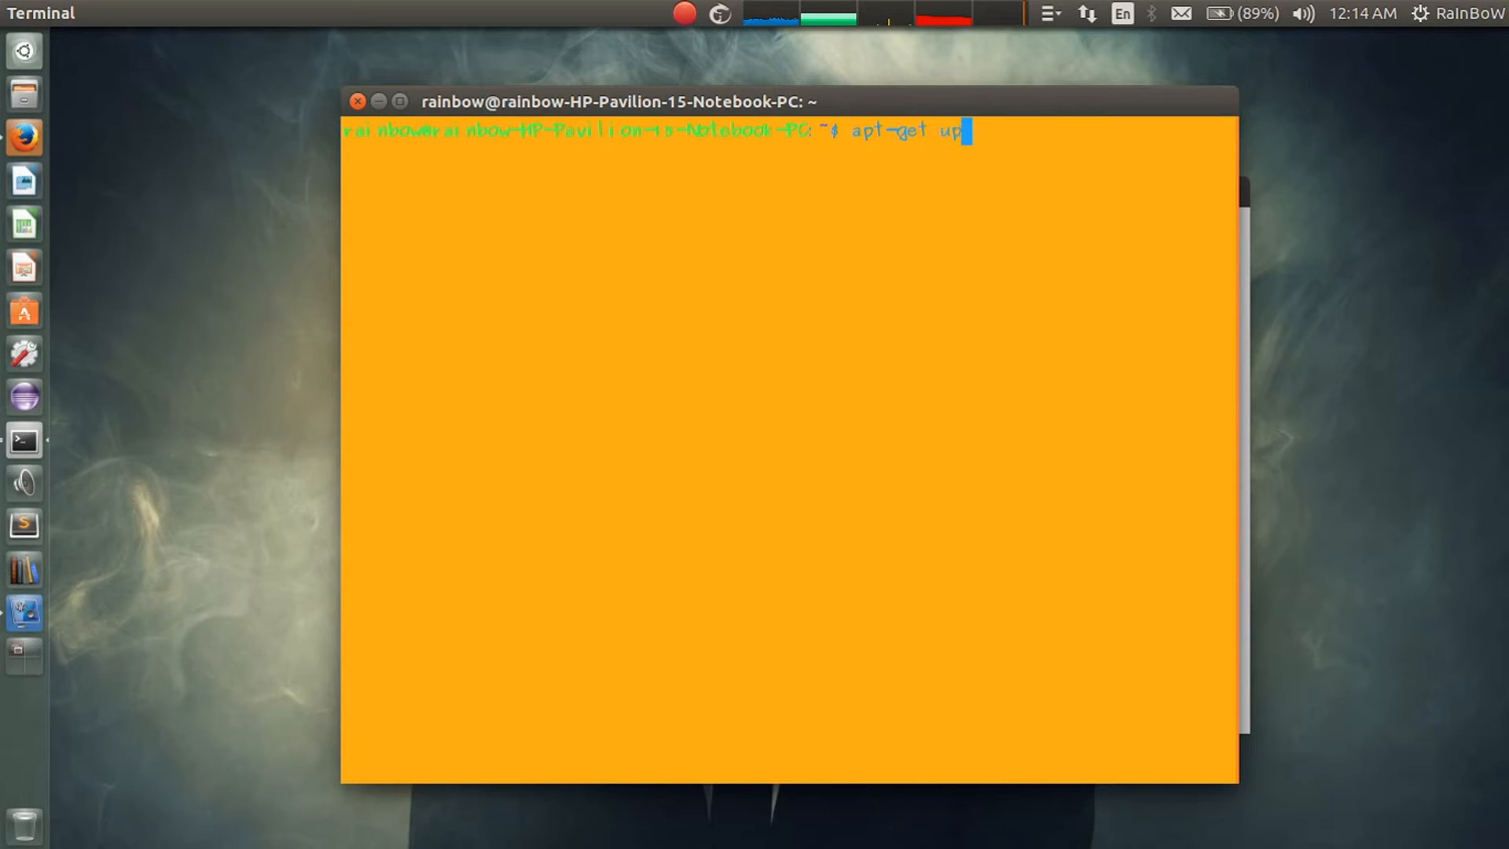
{"action": "type", "text": "date"}
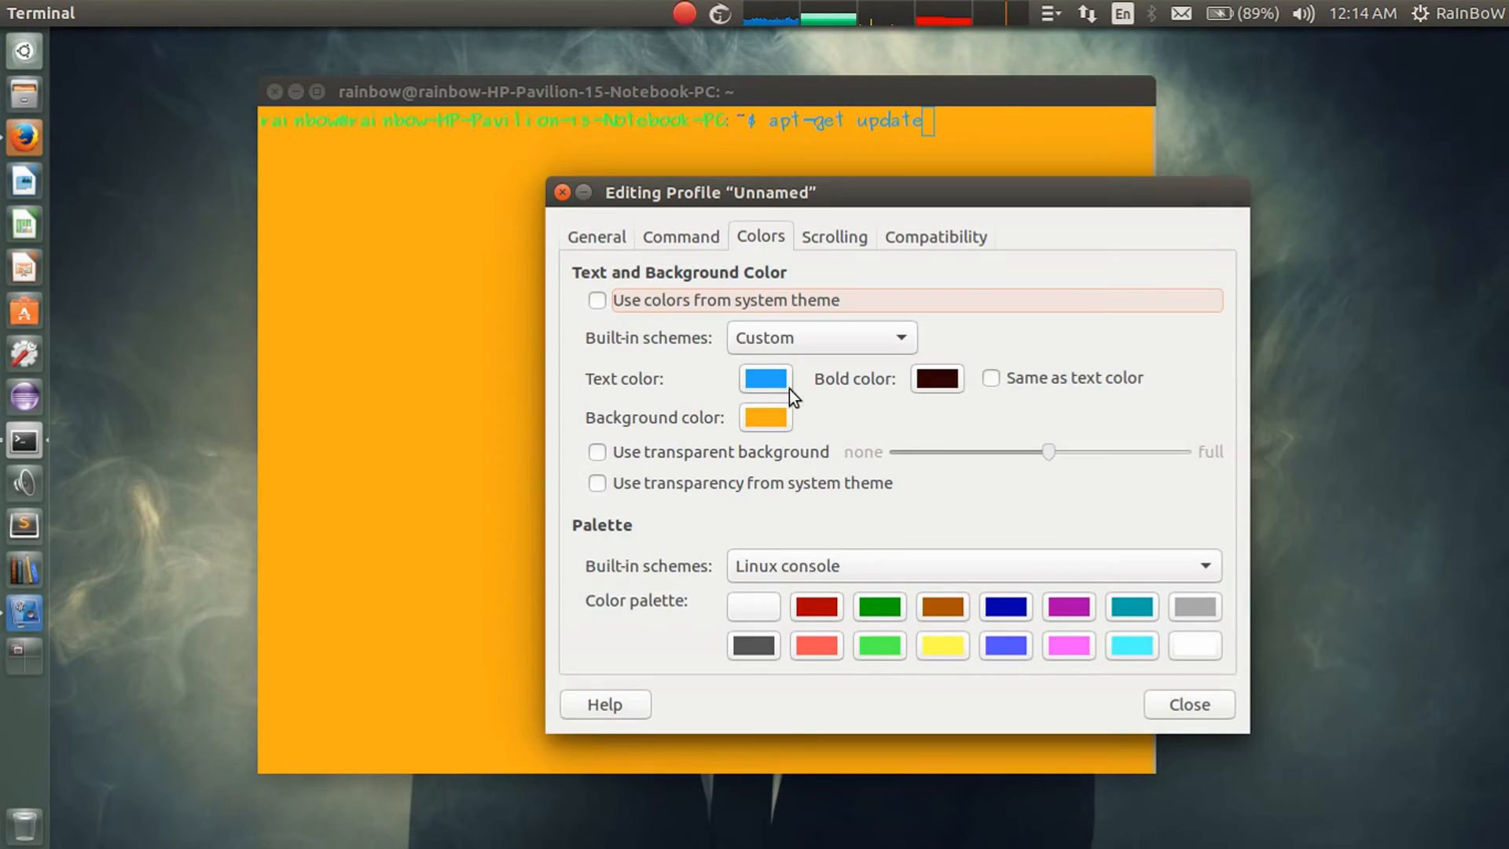
Set the profile's text colour to a bright blue
{"action": "left_click", "coordinate": [765, 378]}
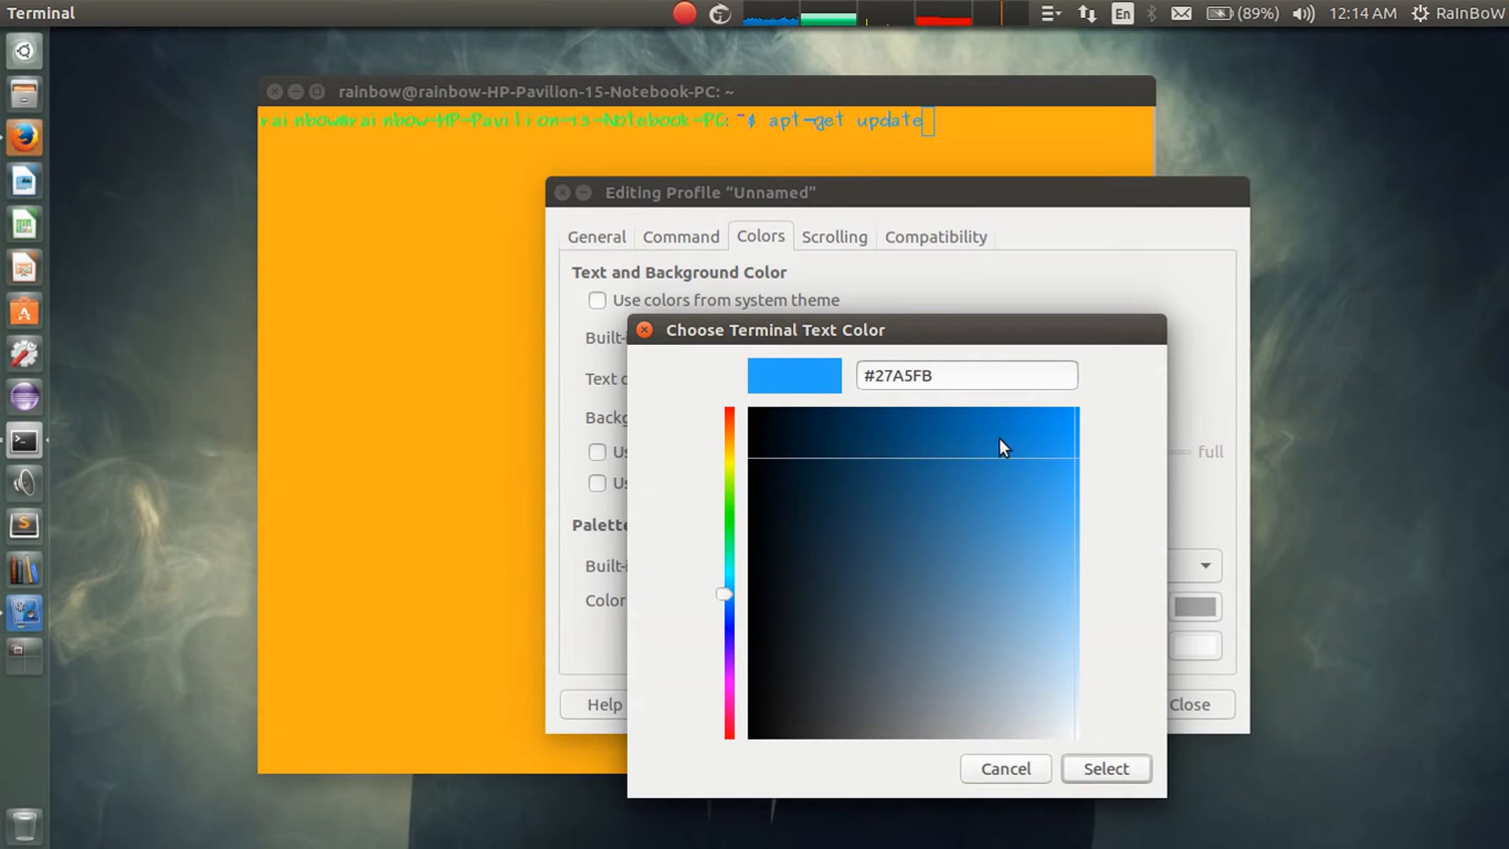
{"action": "left_click", "coordinate": [1066, 430]}
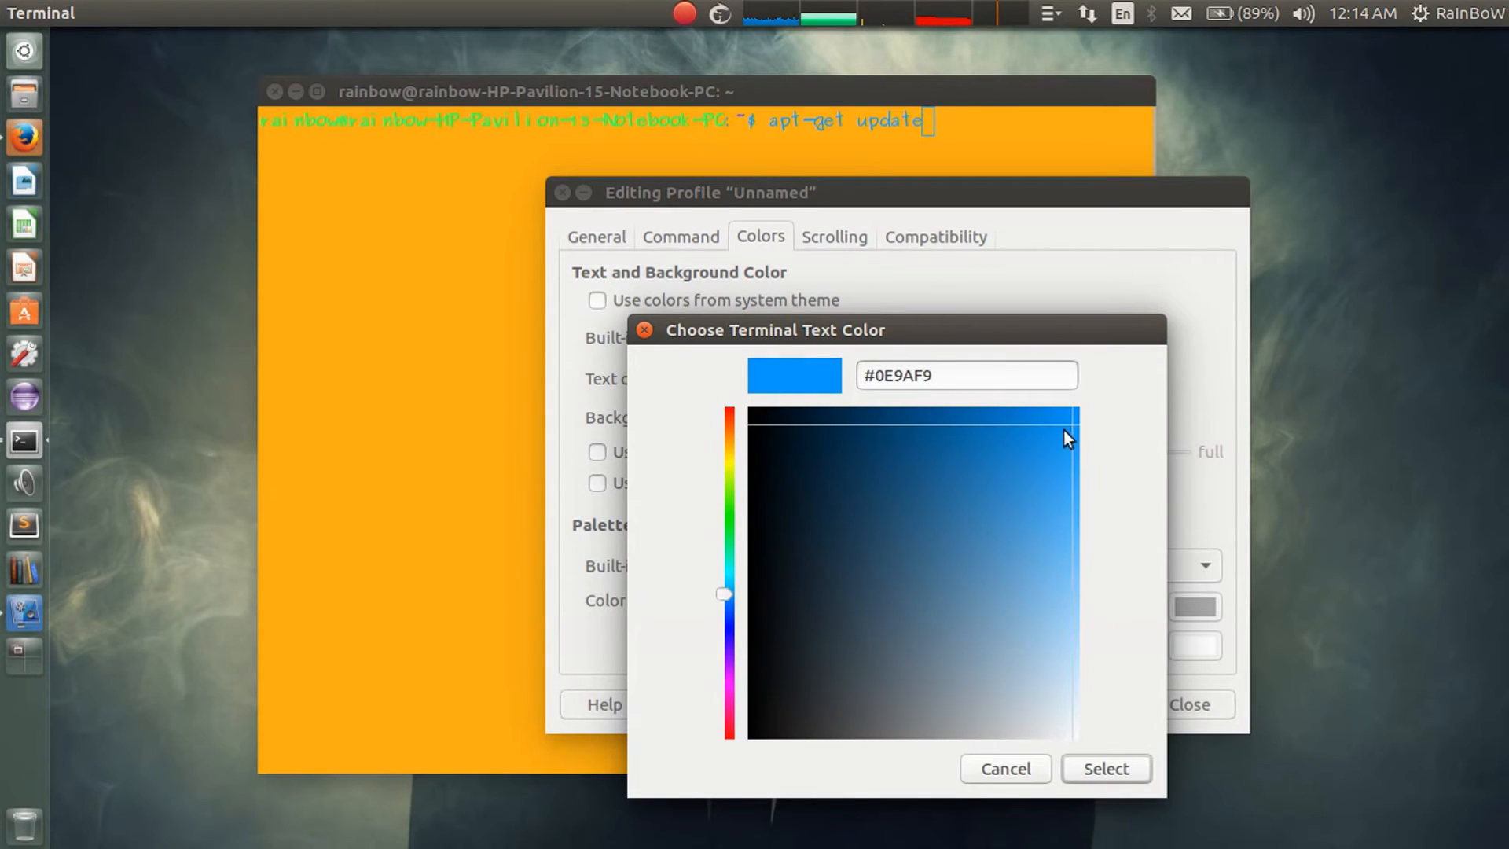
{"action": "mouse_move", "coordinate": [721, 593]}
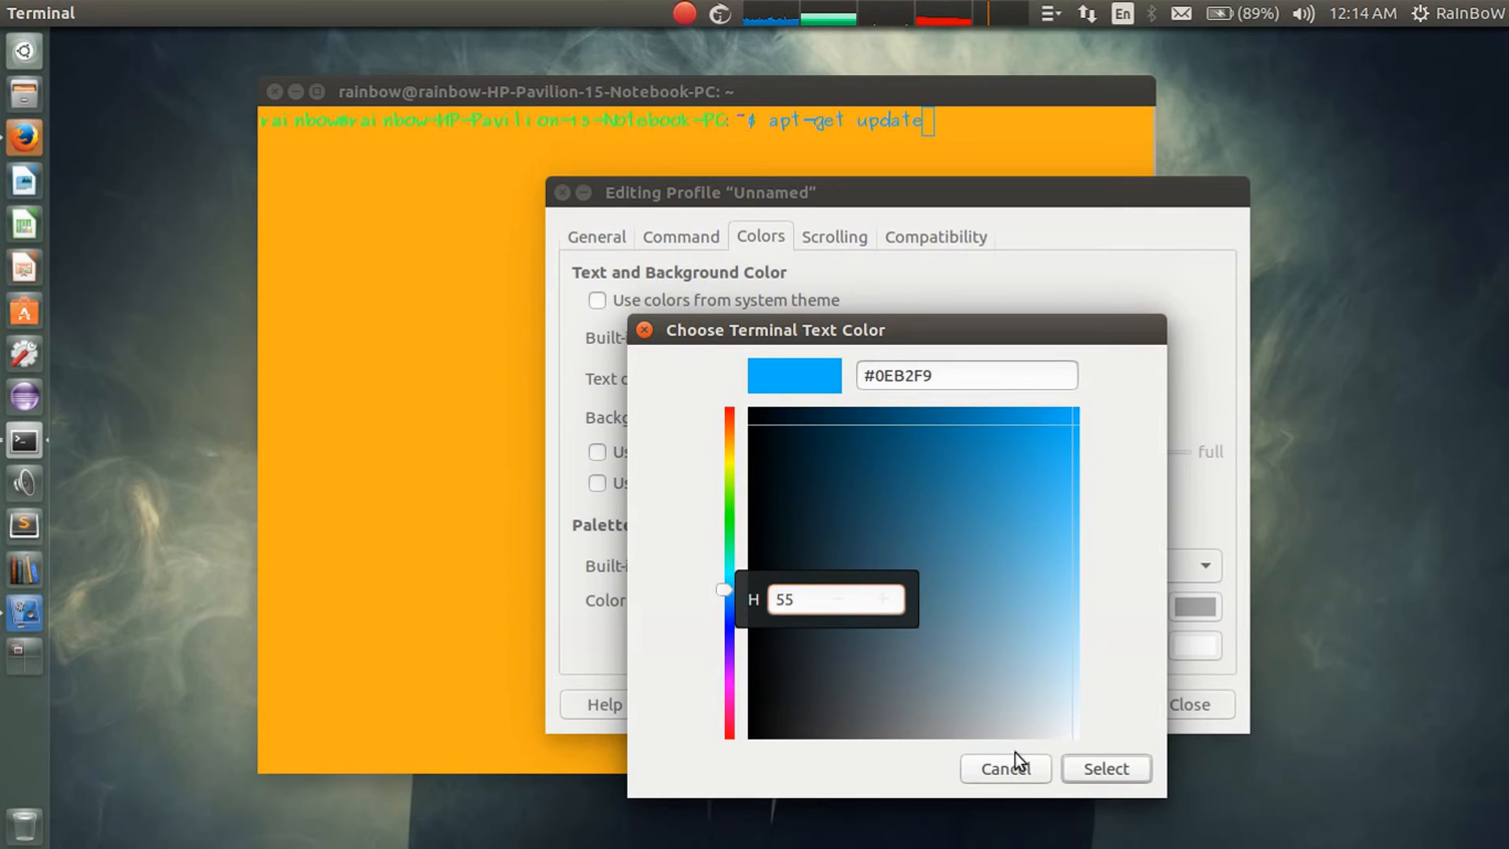
{"action": "left_click", "coordinate": [1105, 767]}
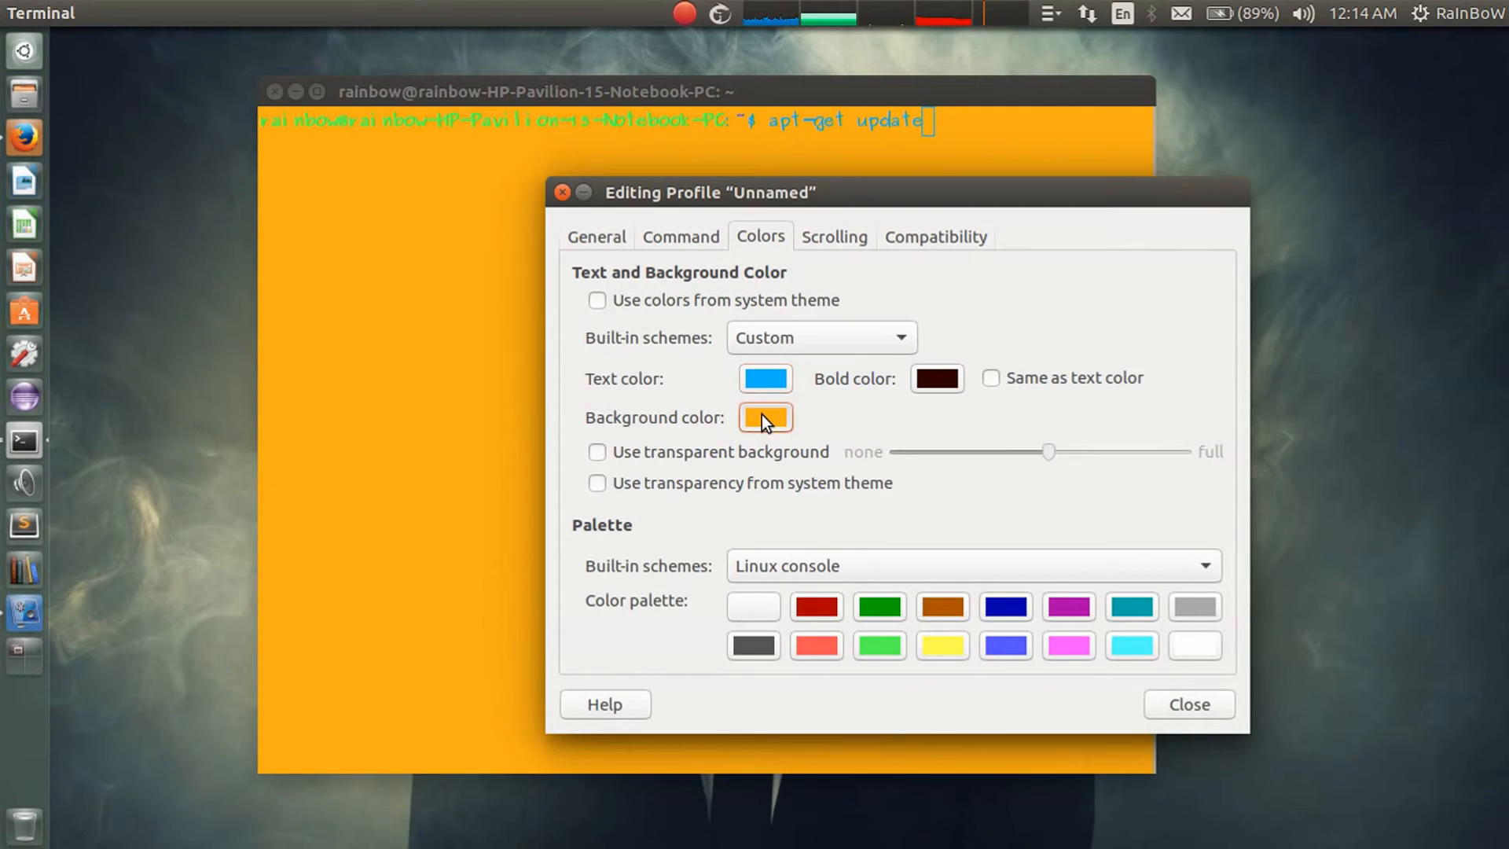
Set a deeper orange background colour and enable background transparency
{"action": "left_click", "coordinate": [765, 417]}
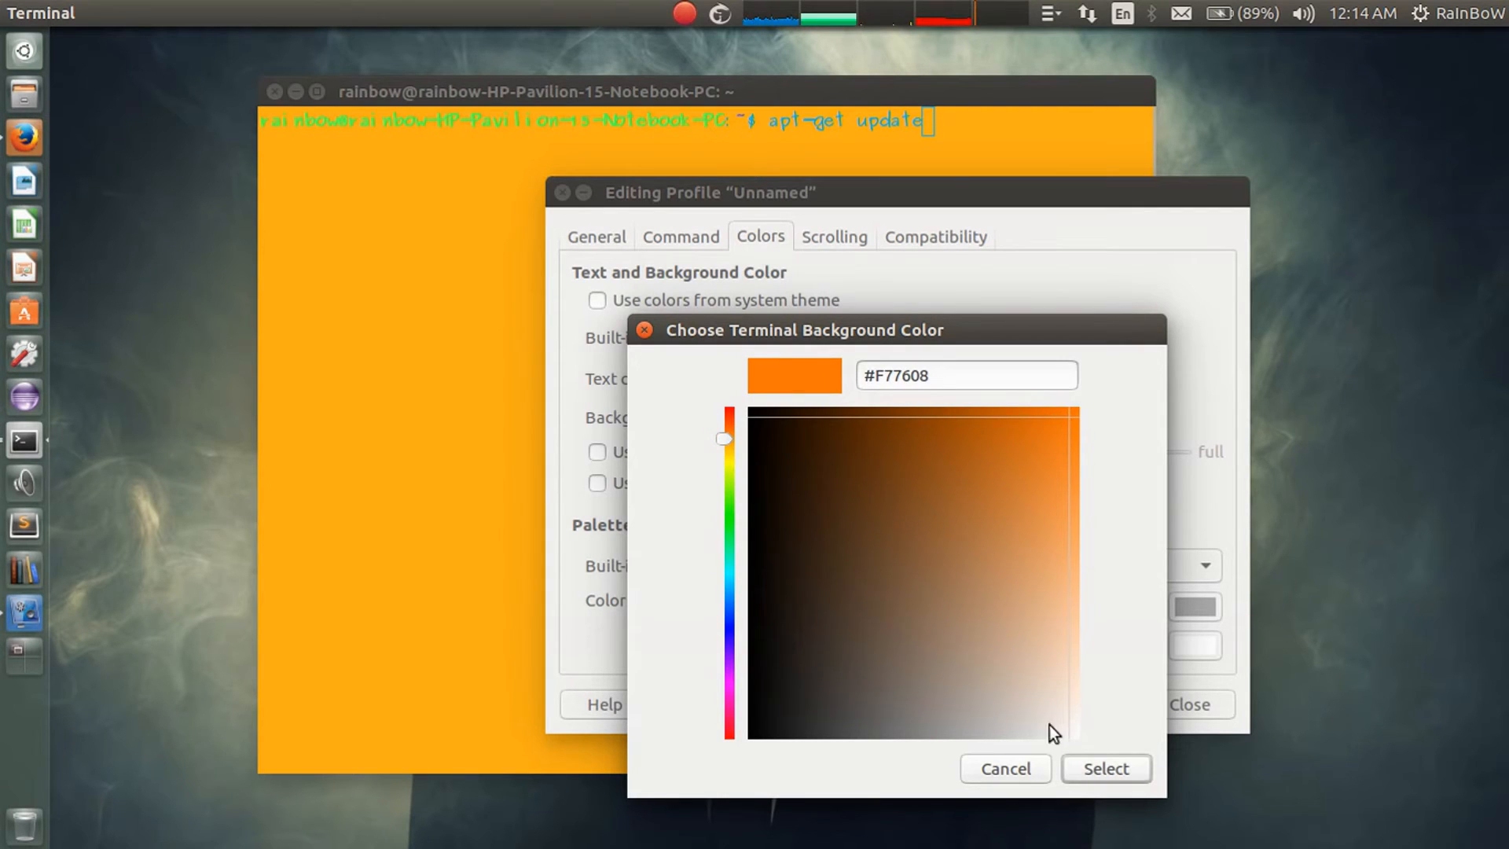
{"action": "left_click", "coordinate": [1107, 768]}
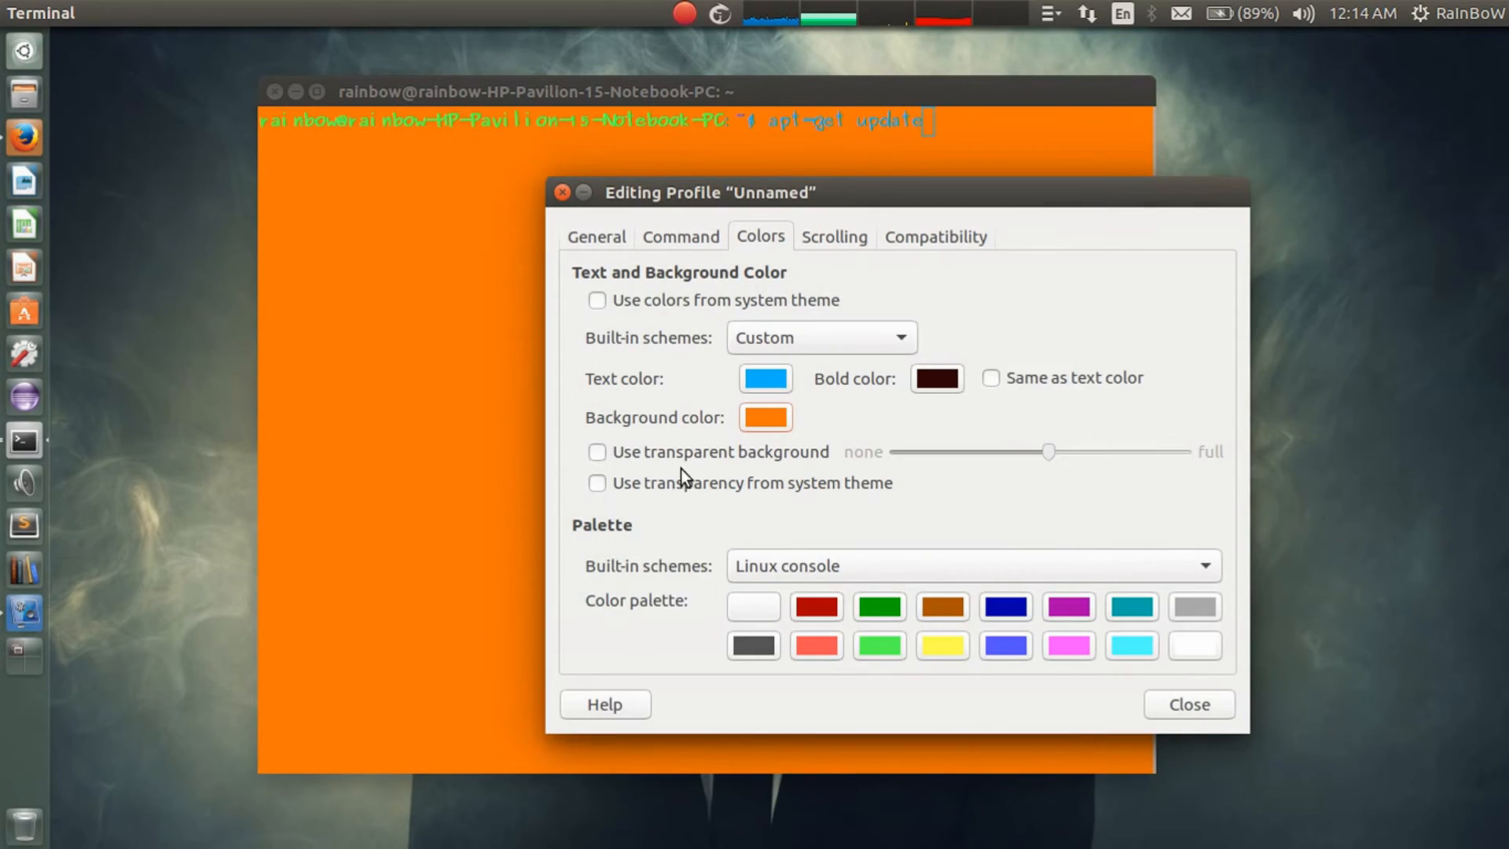
{"action": "left_click", "coordinate": [596, 451]}
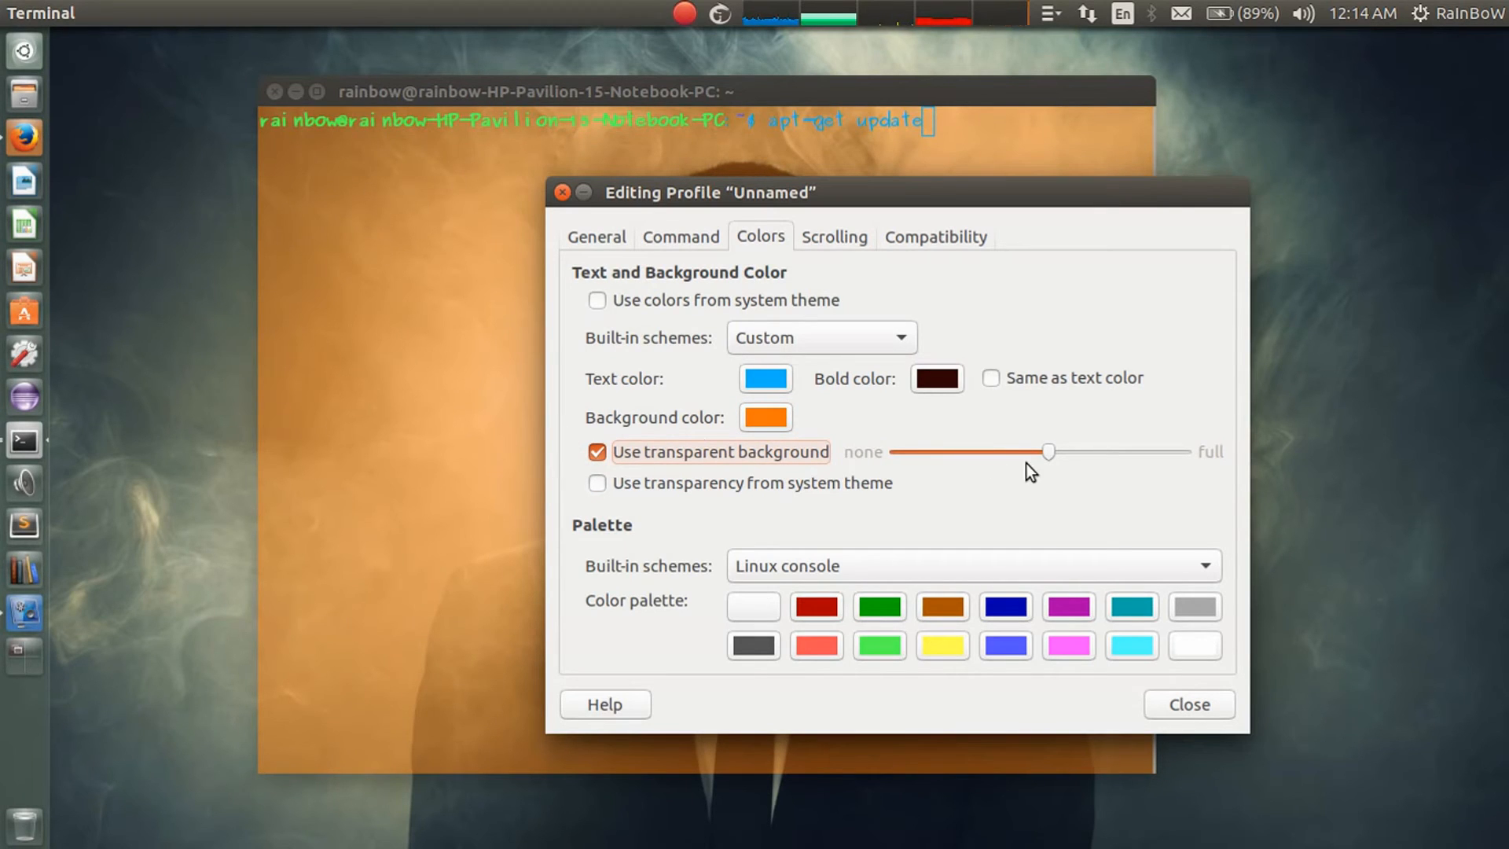
Make the background slightly more transparent and switch the palette to the XTerm scheme
{"action": "left_click_drag", "start_coordinate": [1047, 451], "coordinate": [1063, 451]}
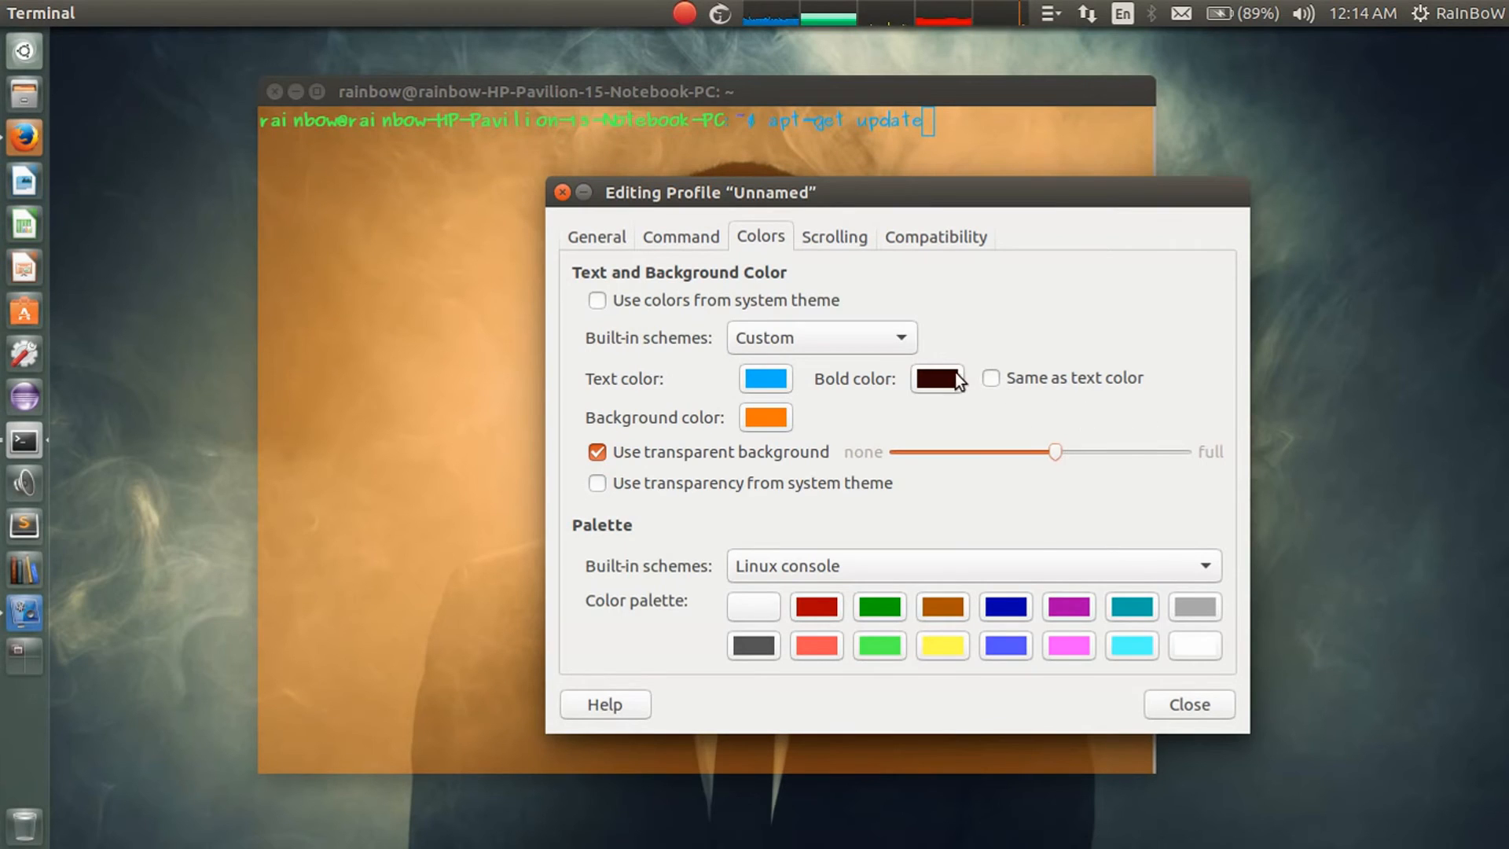
{"action": "left_click", "coordinate": [973, 566]}
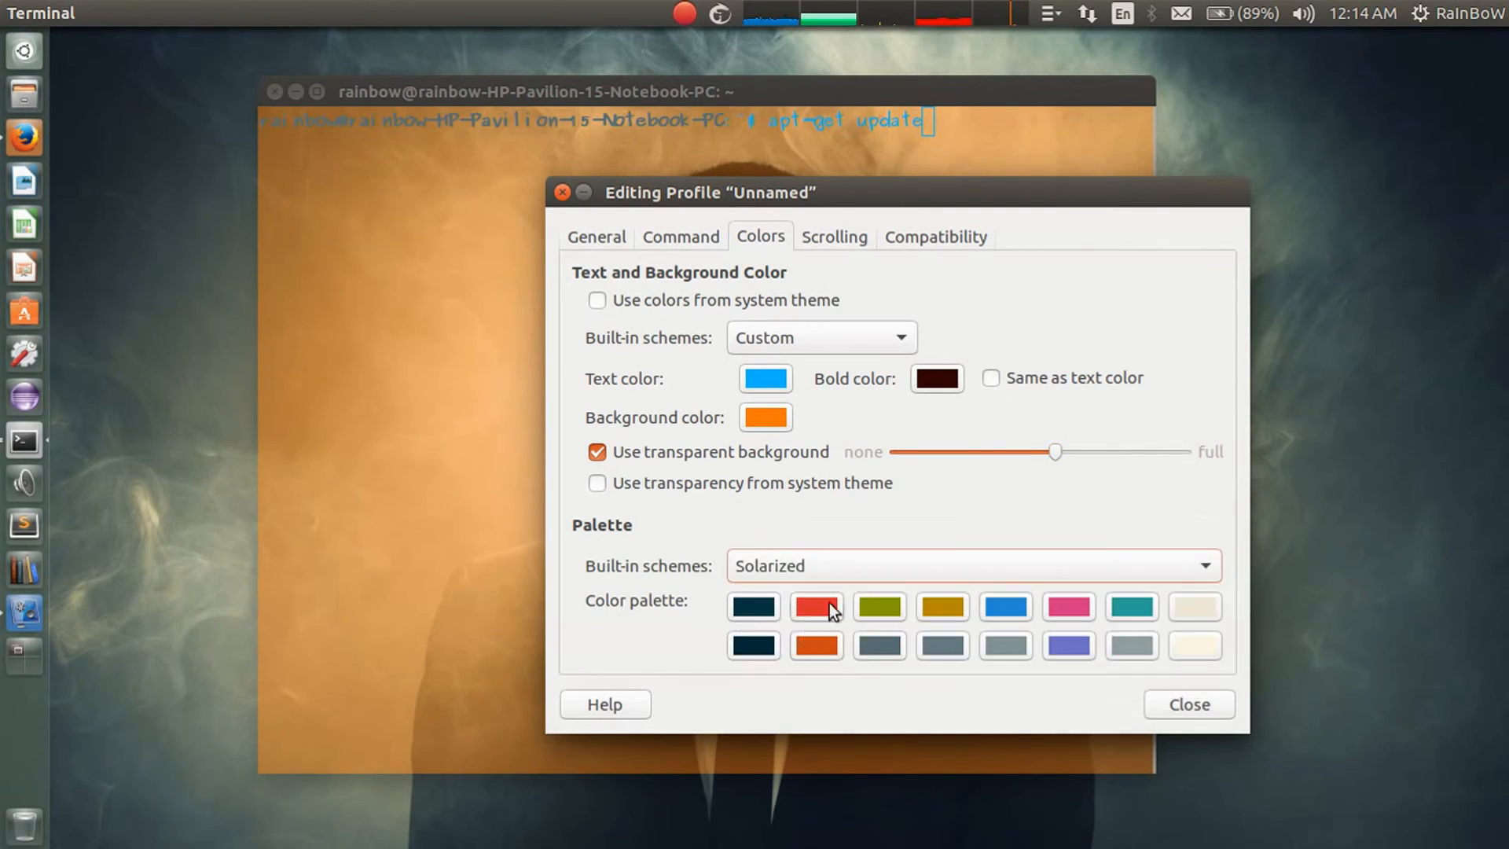
{"action": "left_click", "coordinate": [974, 566]}
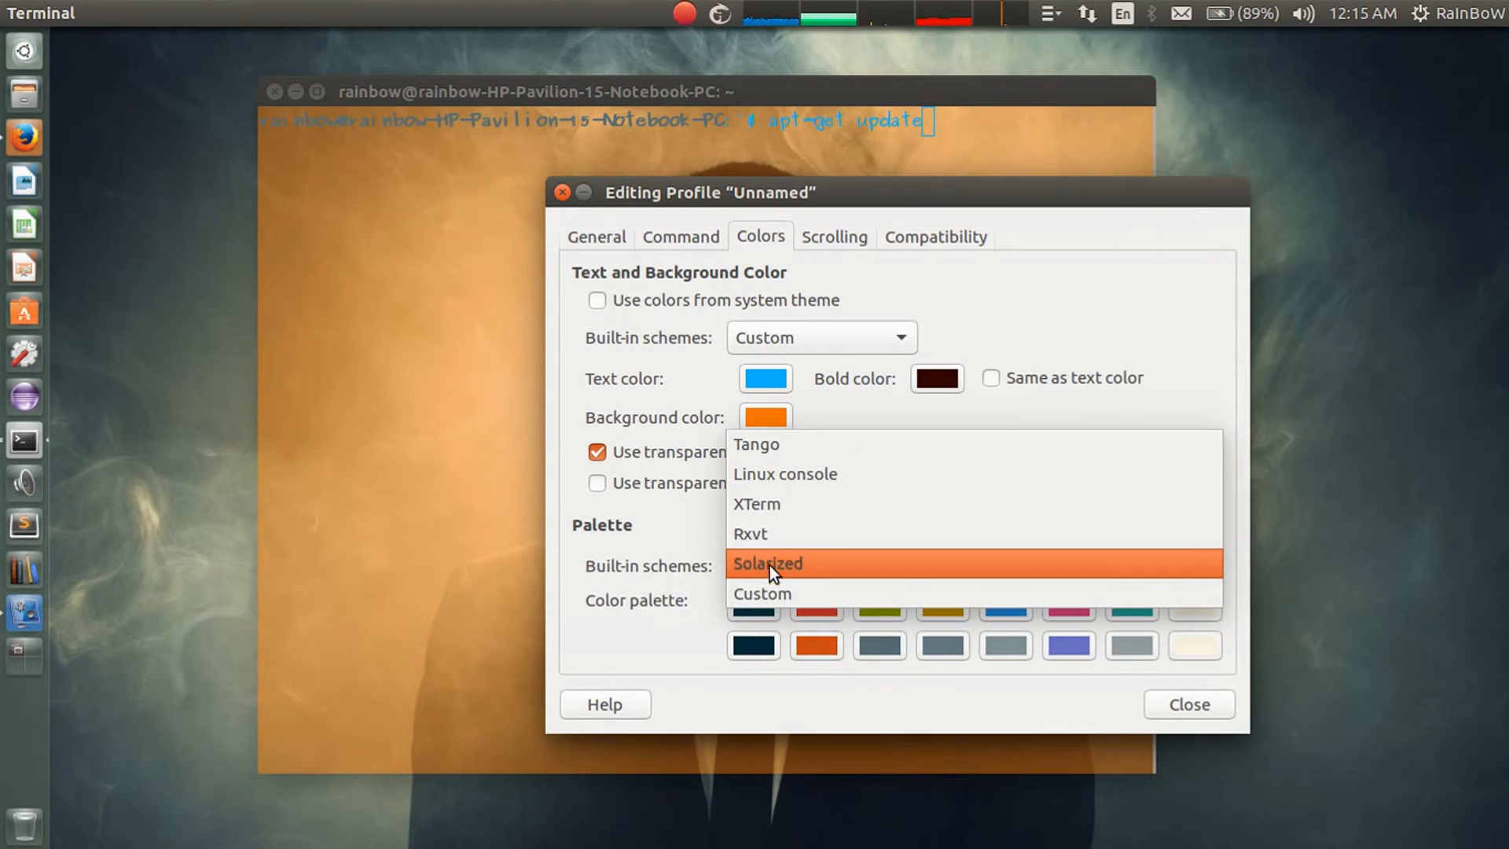
{"action": "left_click", "coordinate": [756, 504]}
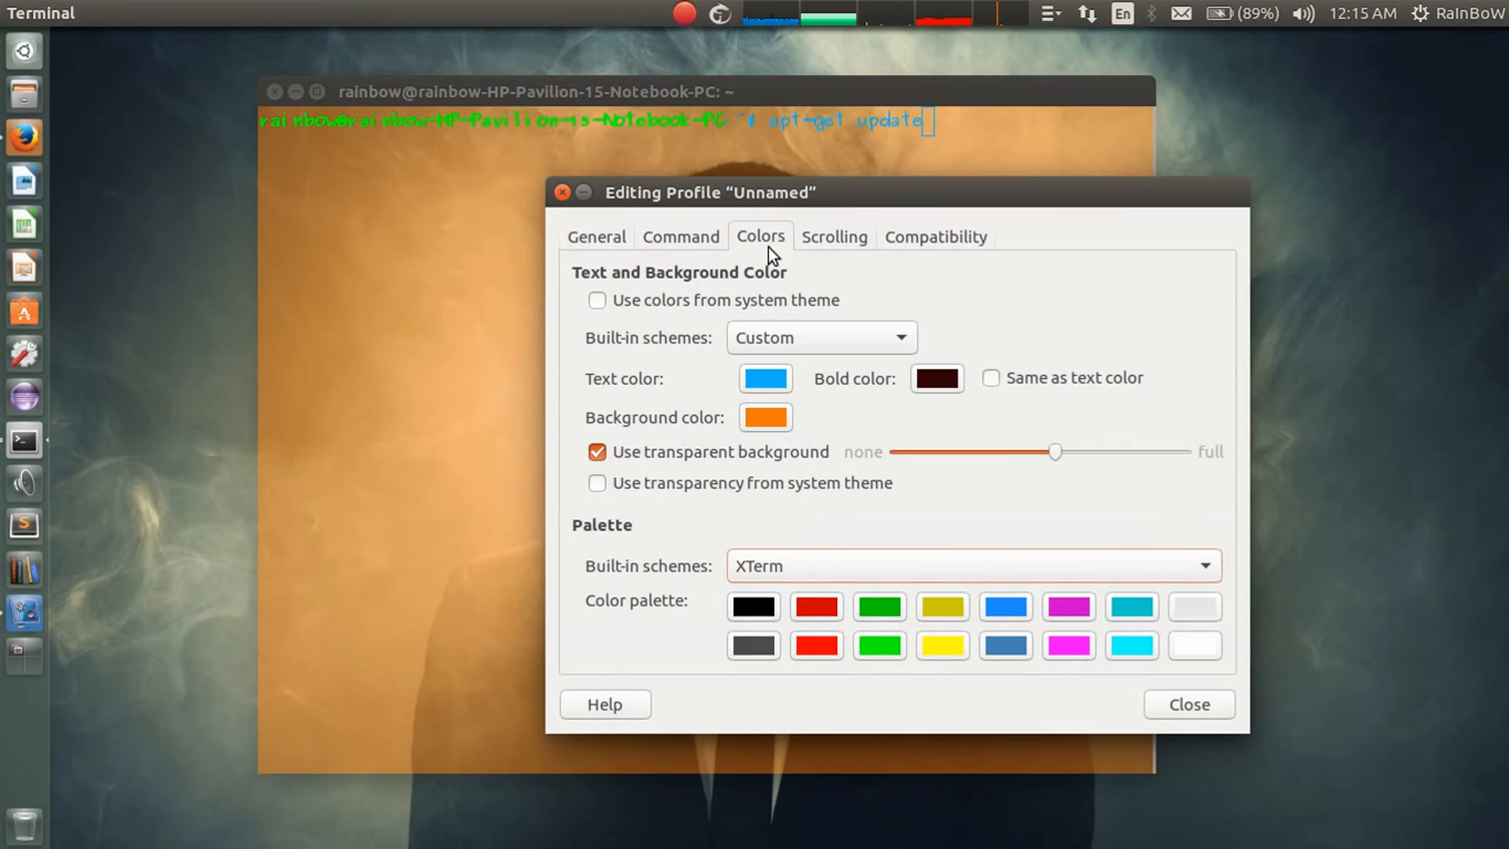
{"action": "mouse_move", "coordinate": [834, 248]}
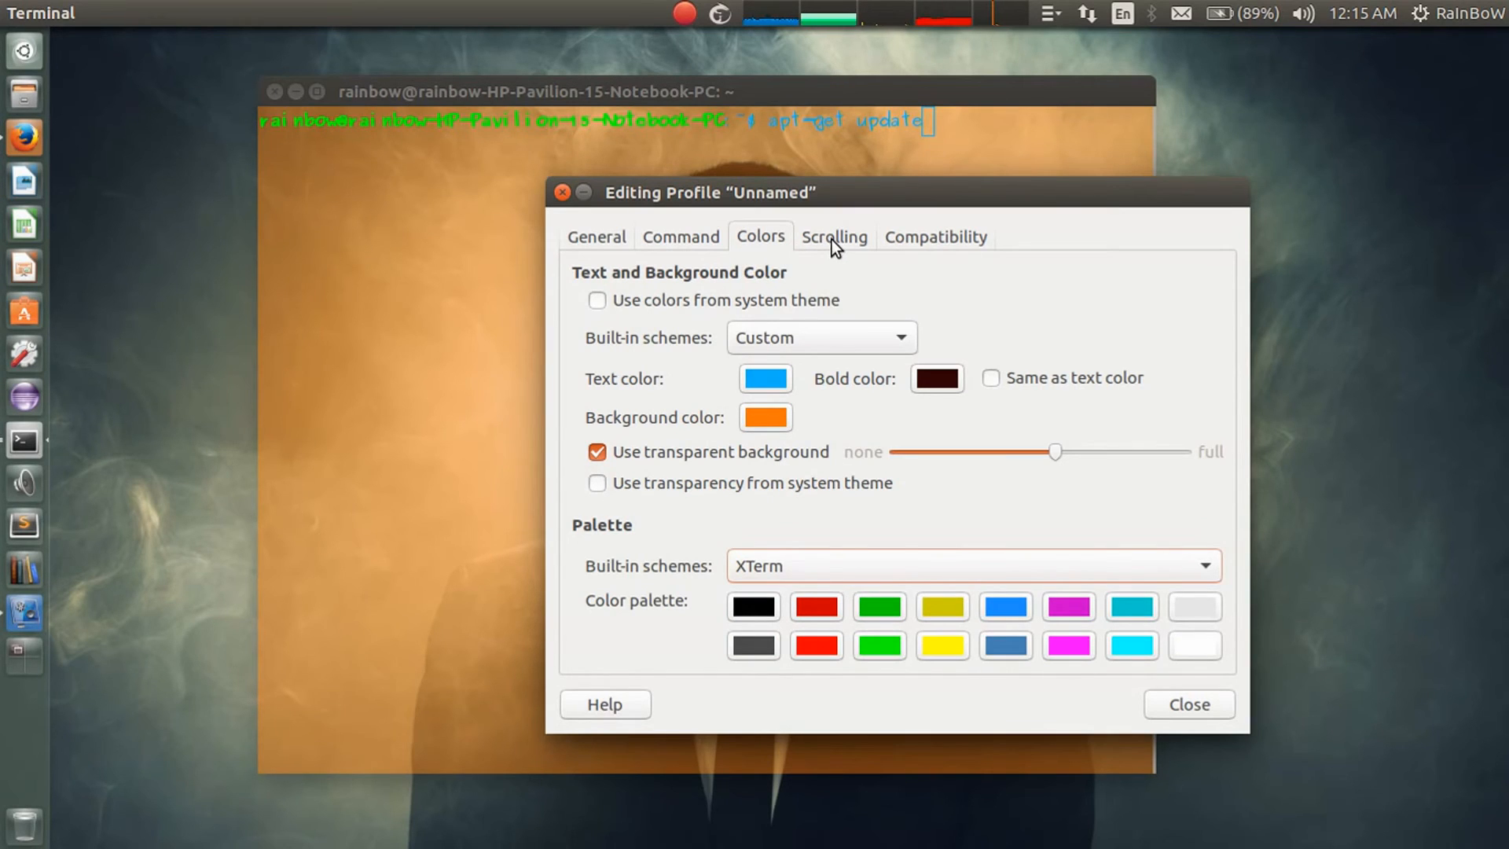
Raise the scrollback limit to 8197 lines, then view the Compatibility settings
{"action": "left_click", "coordinate": [834, 236]}
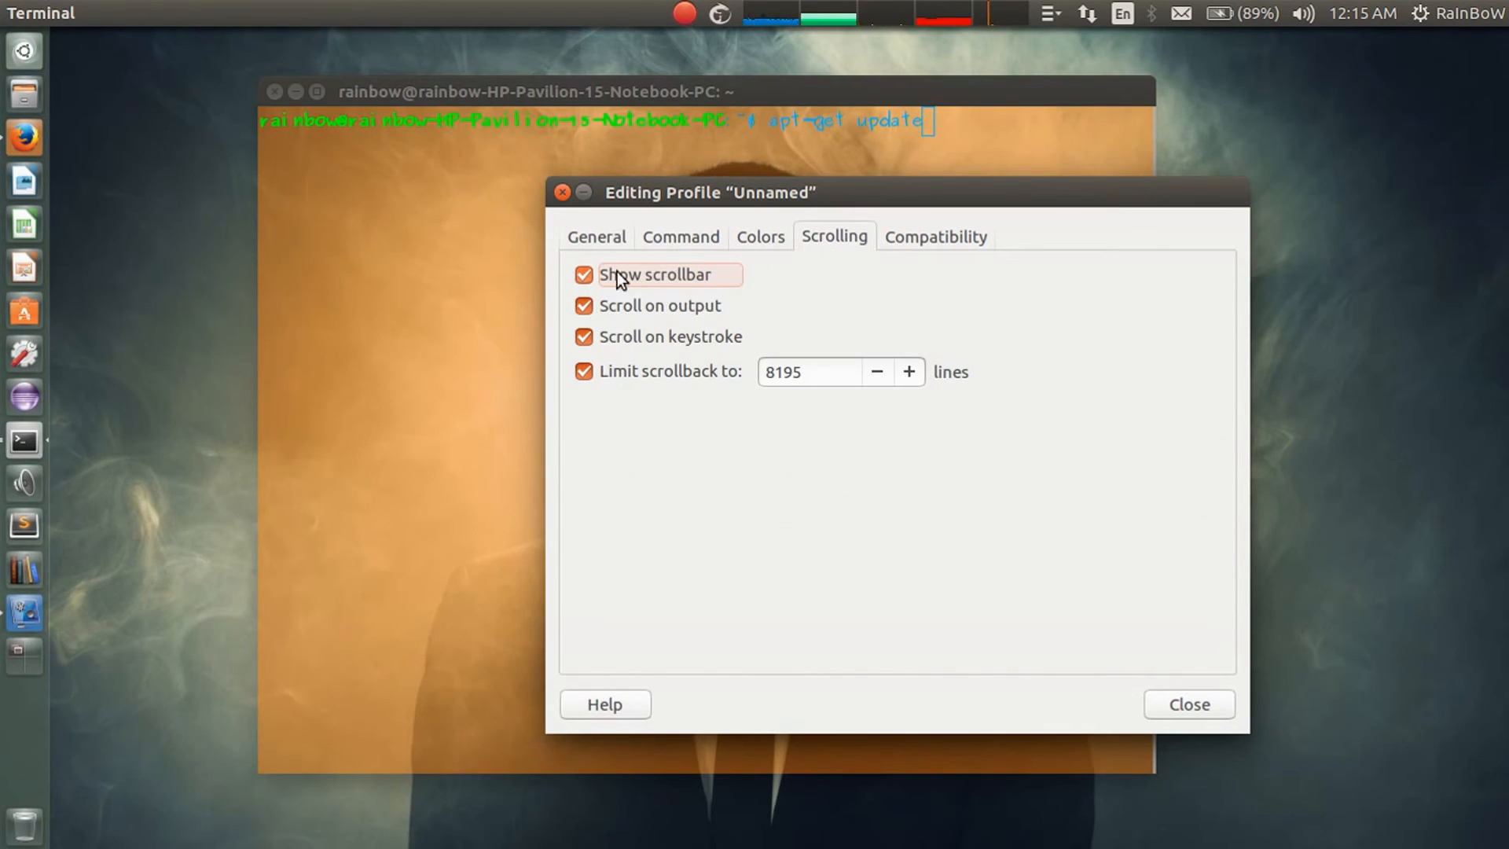
{"action": "mouse_move", "coordinate": [721, 422]}
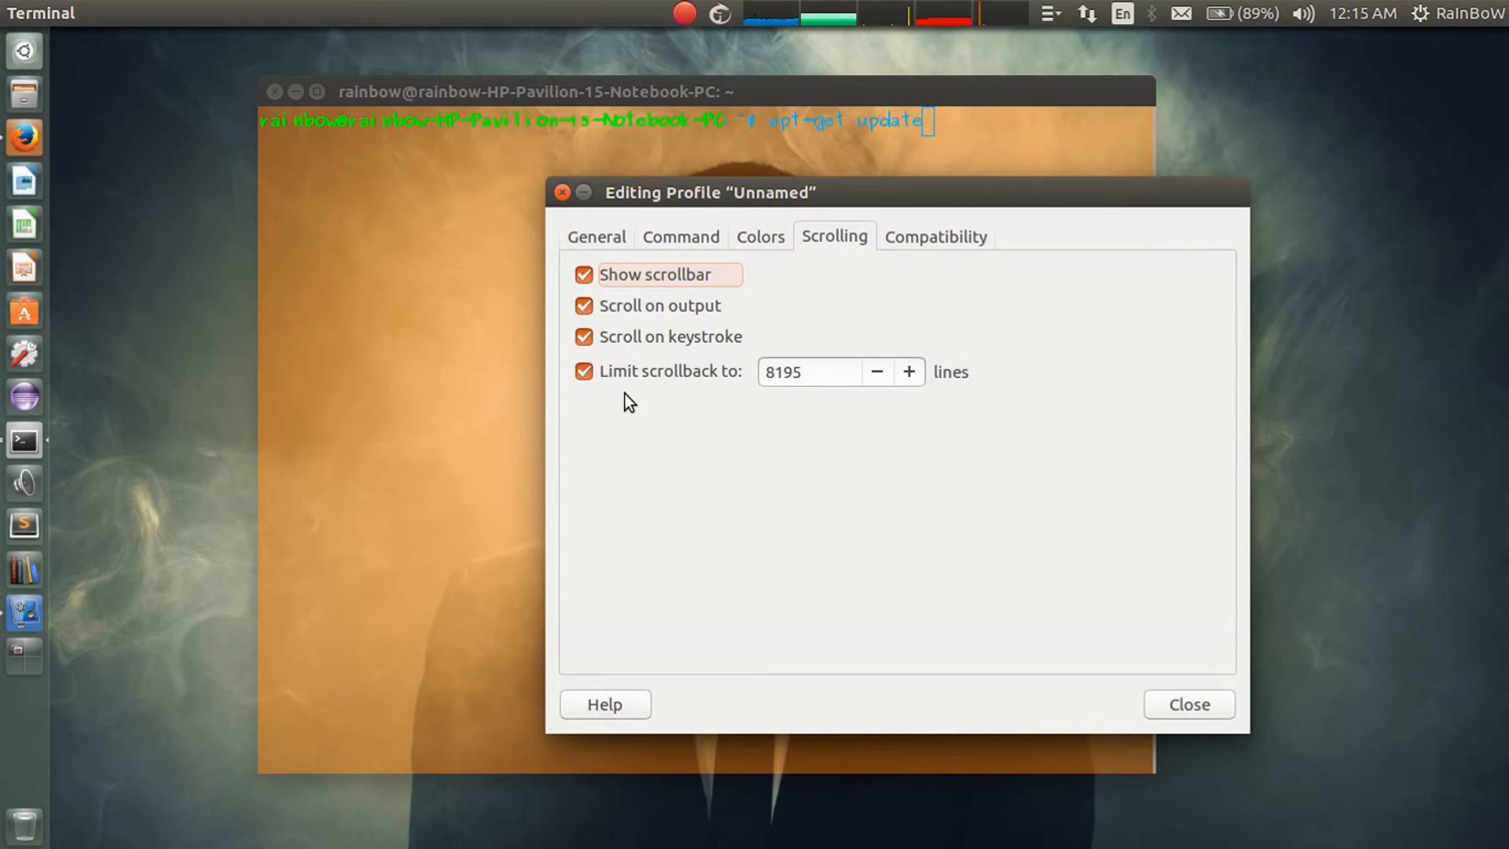
{"action": "mouse_move", "coordinate": [735, 396]}
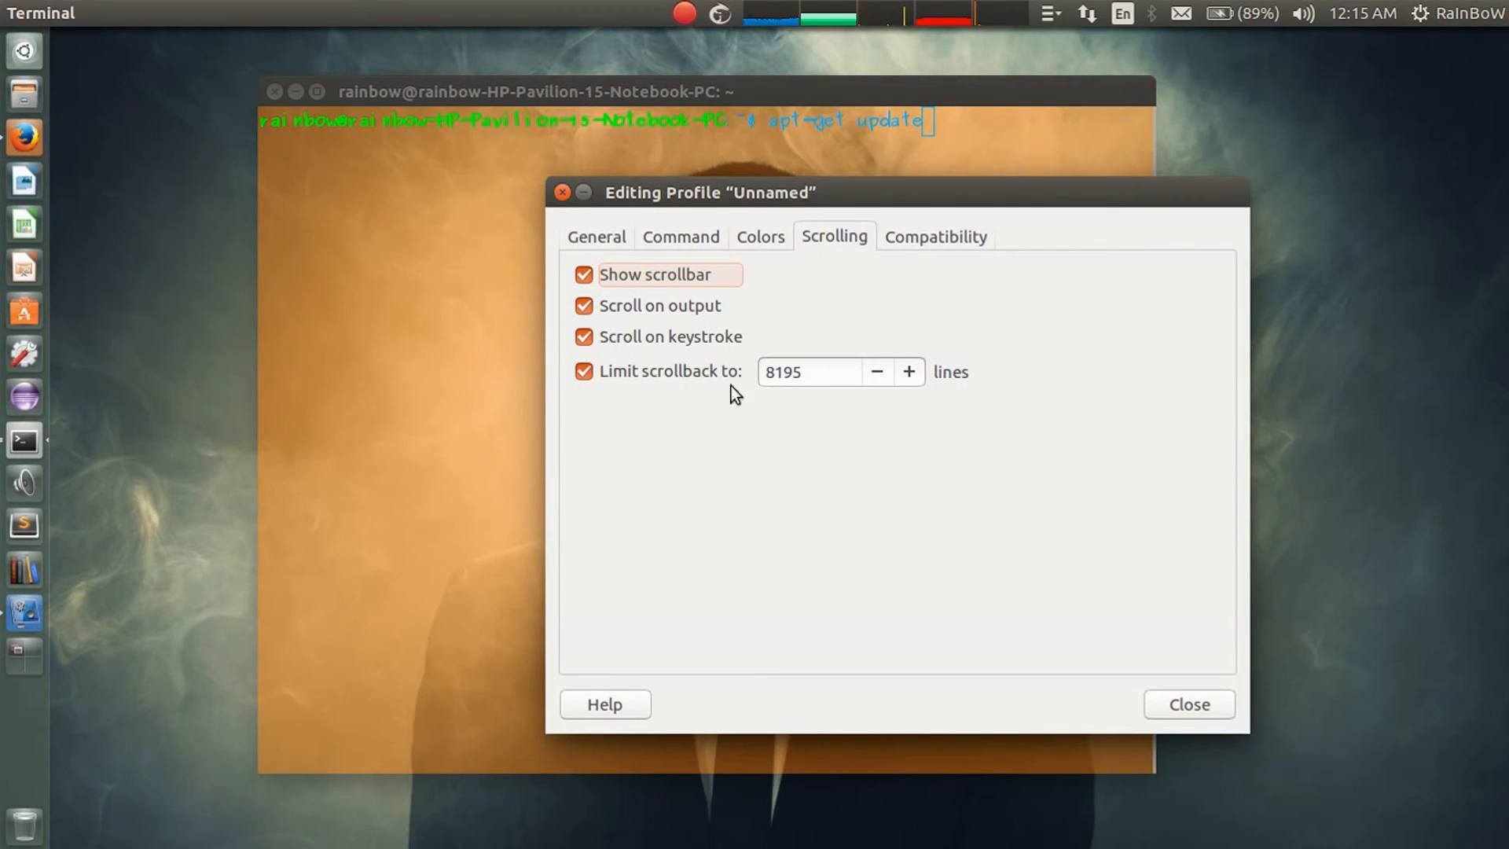
{"action": "mouse_move", "coordinate": [910, 372]}
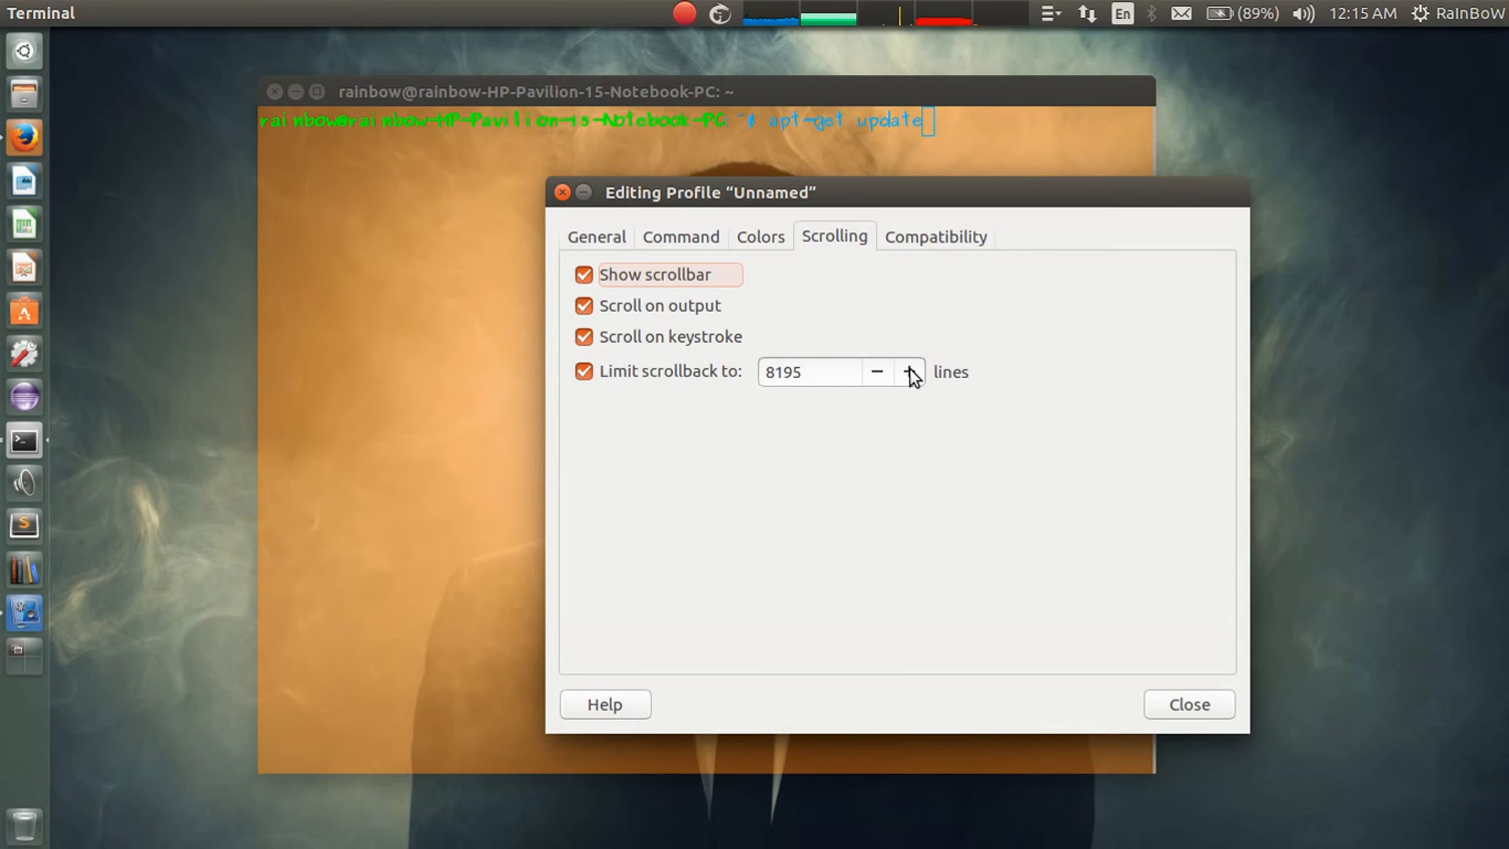
{"action": "left_click", "coordinate": [909, 371]}
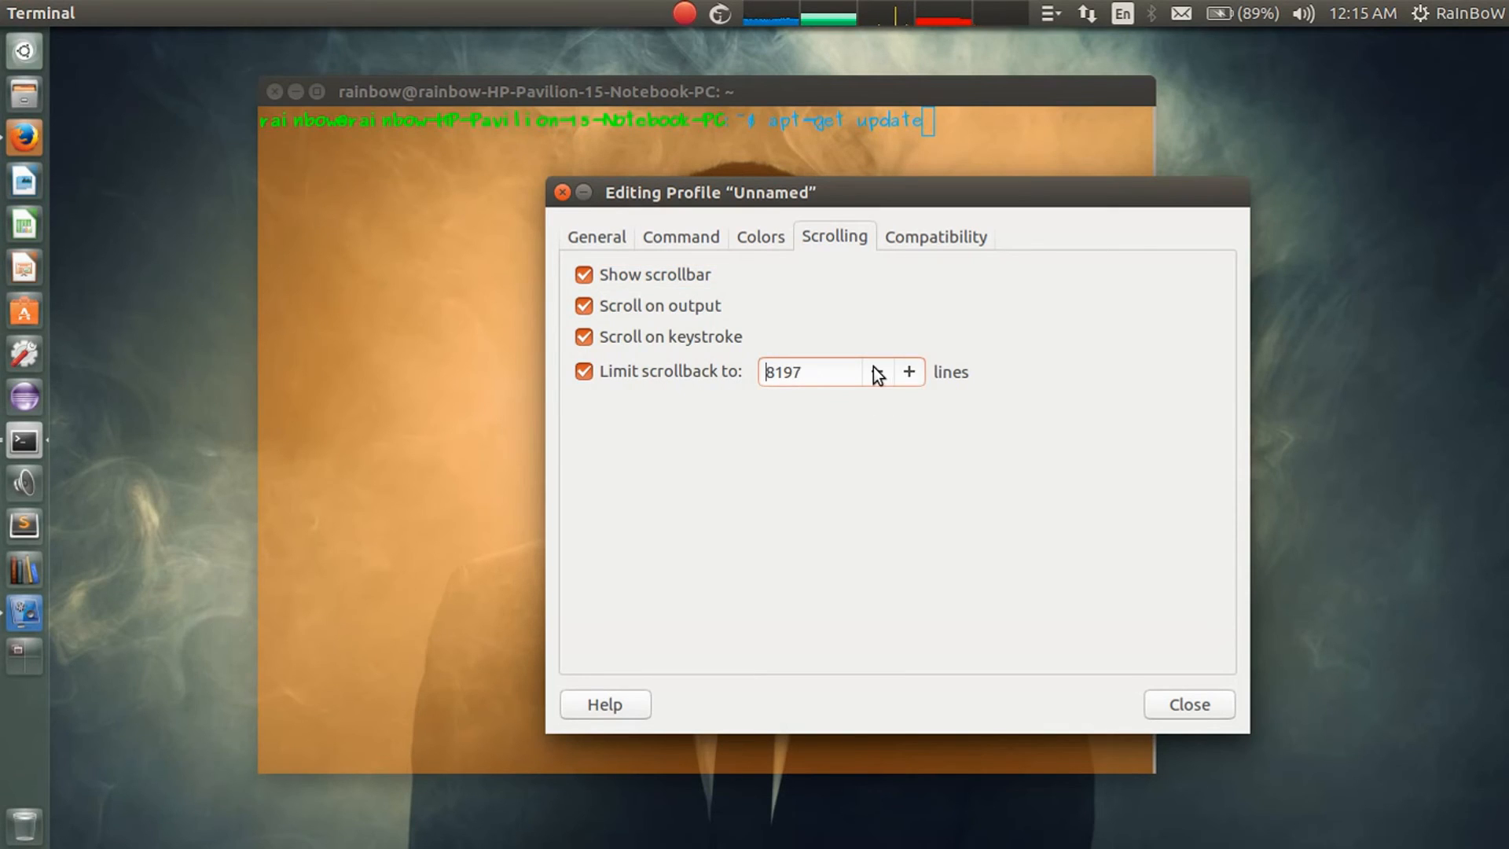
{"action": "left_click", "coordinate": [936, 237]}
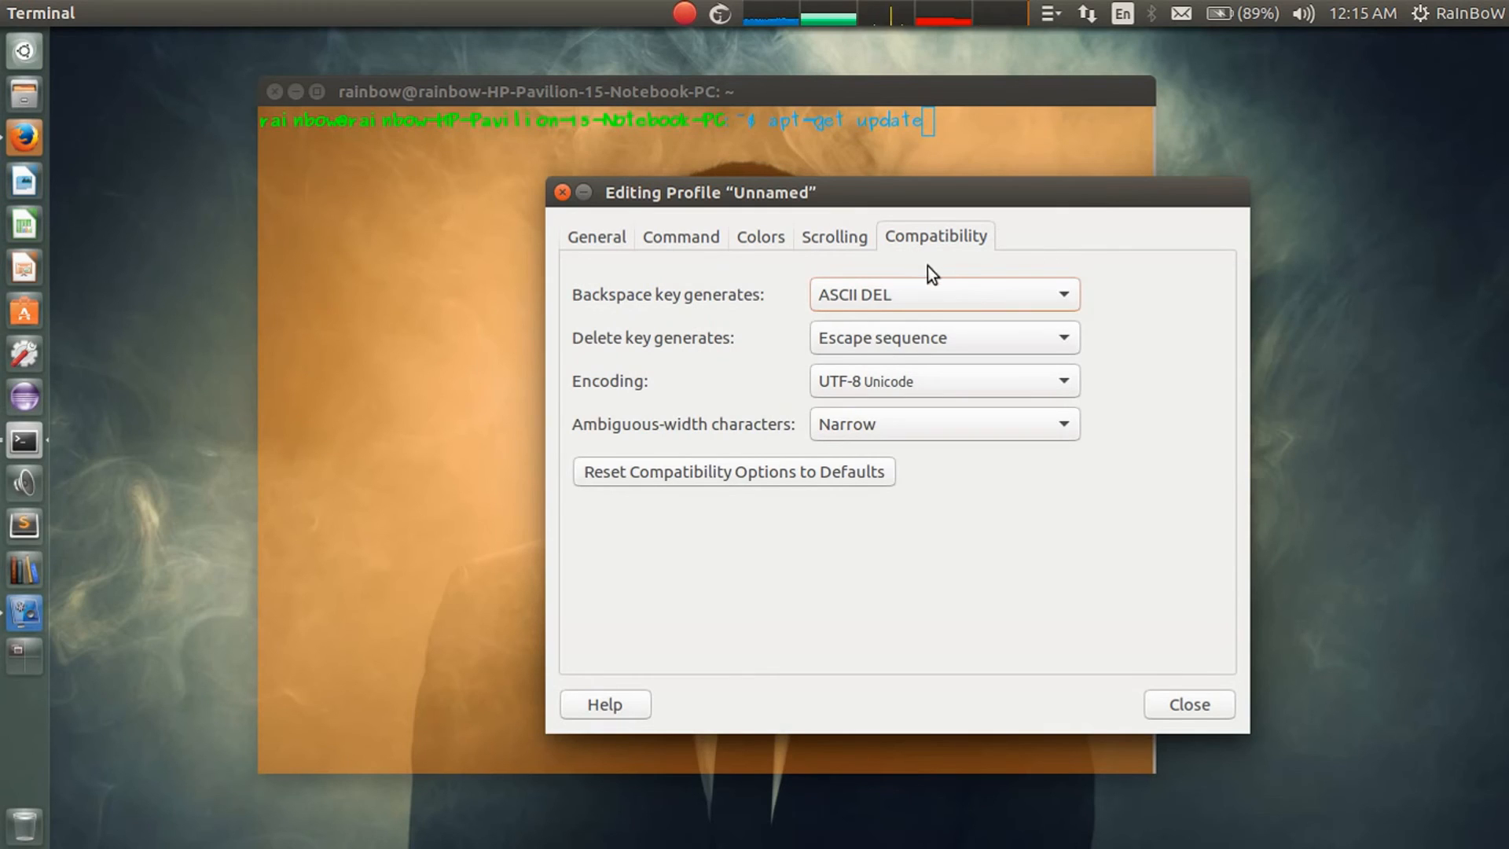
{"action": "mouse_move", "coordinate": [1083, 231]}
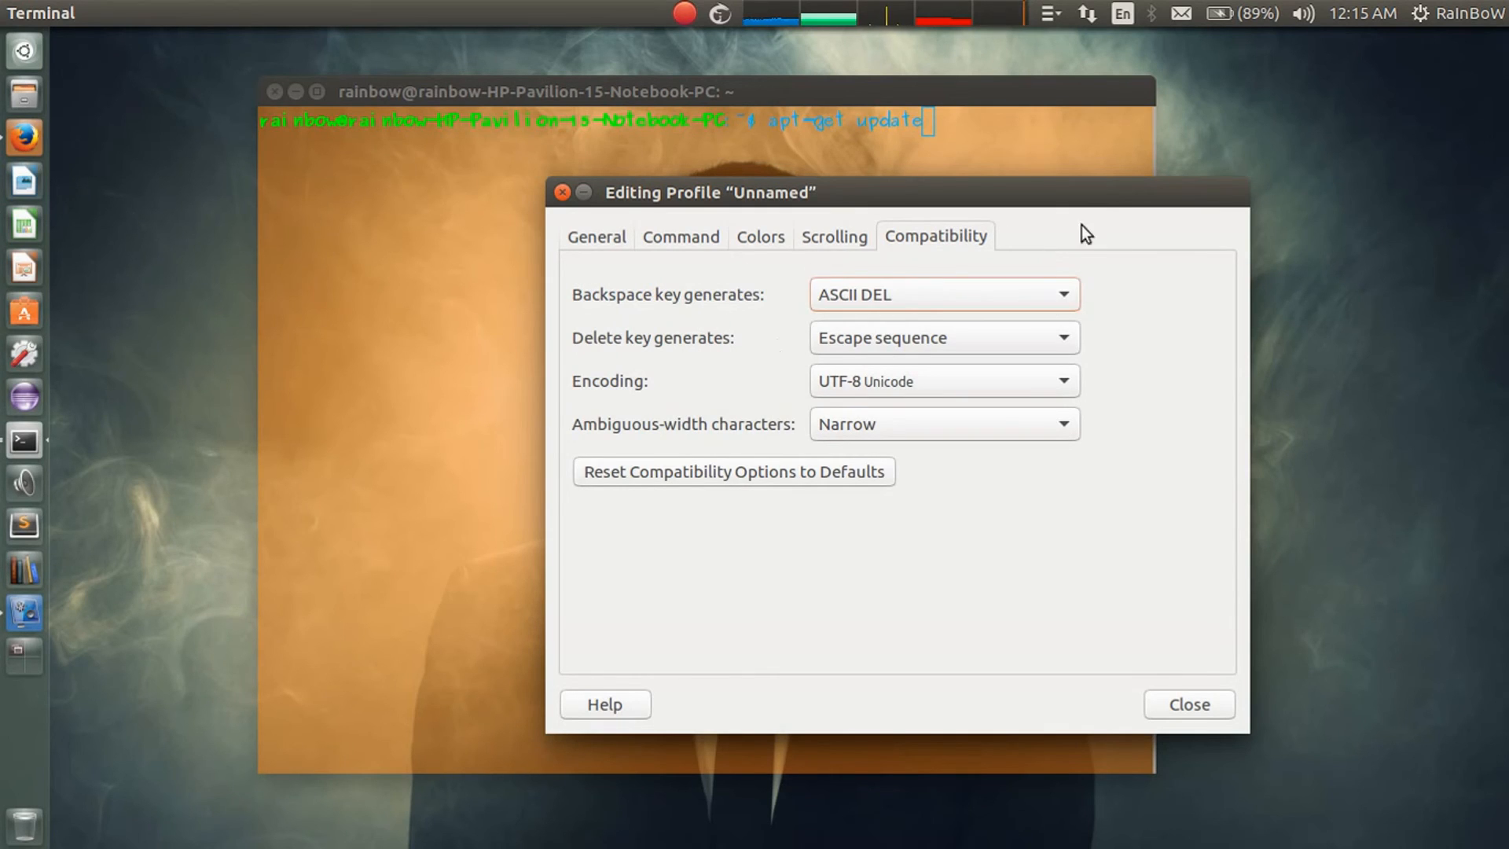
{"action": "mouse_move", "coordinate": [847, 218]}
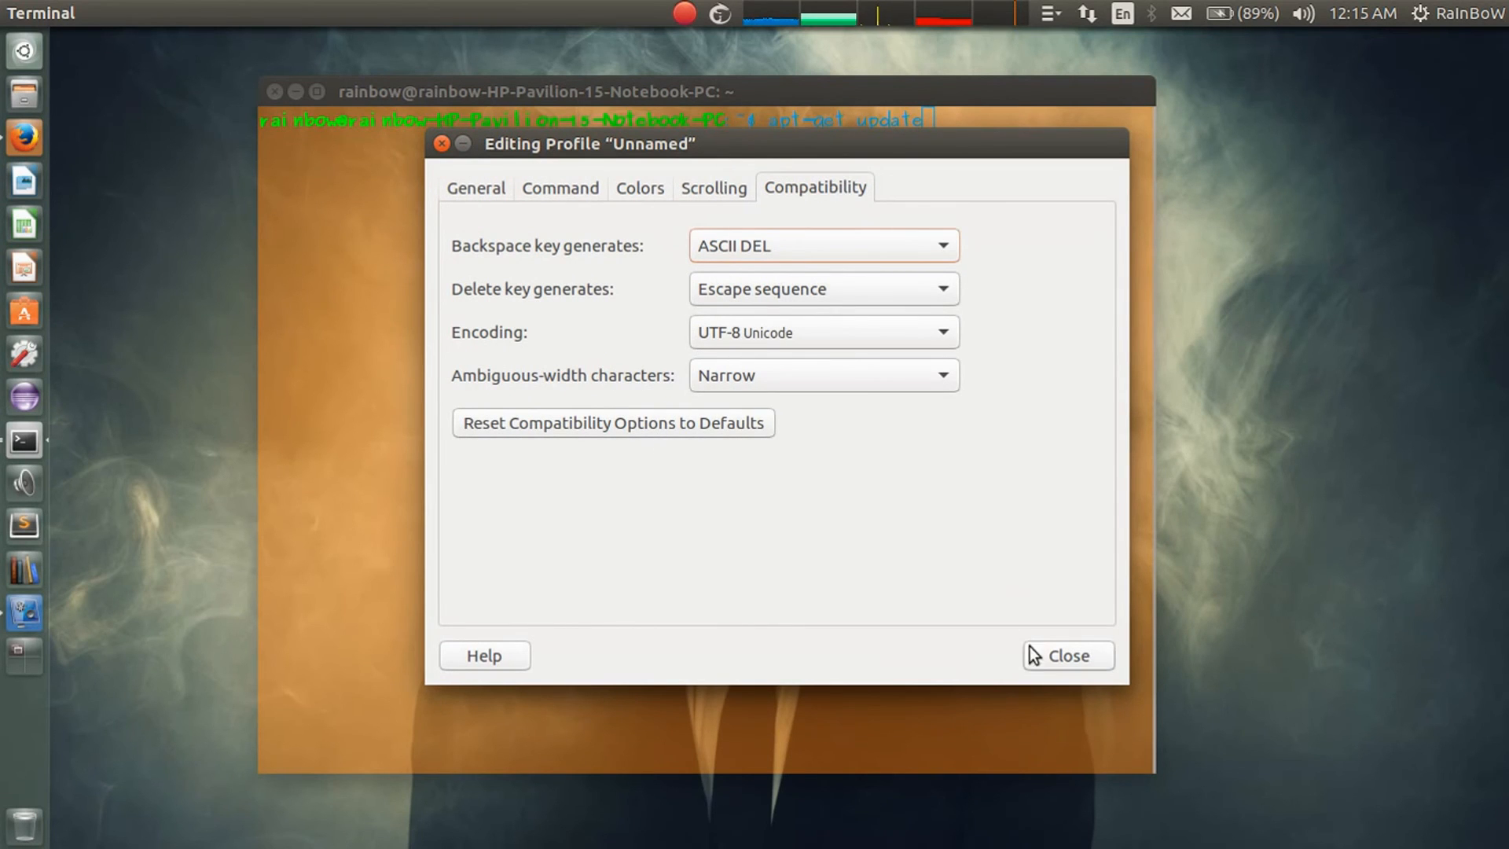
Close the Editing Profile dialog to reveal the customized transparent orange terminal
{"action": "left_click", "coordinate": [1067, 655]}
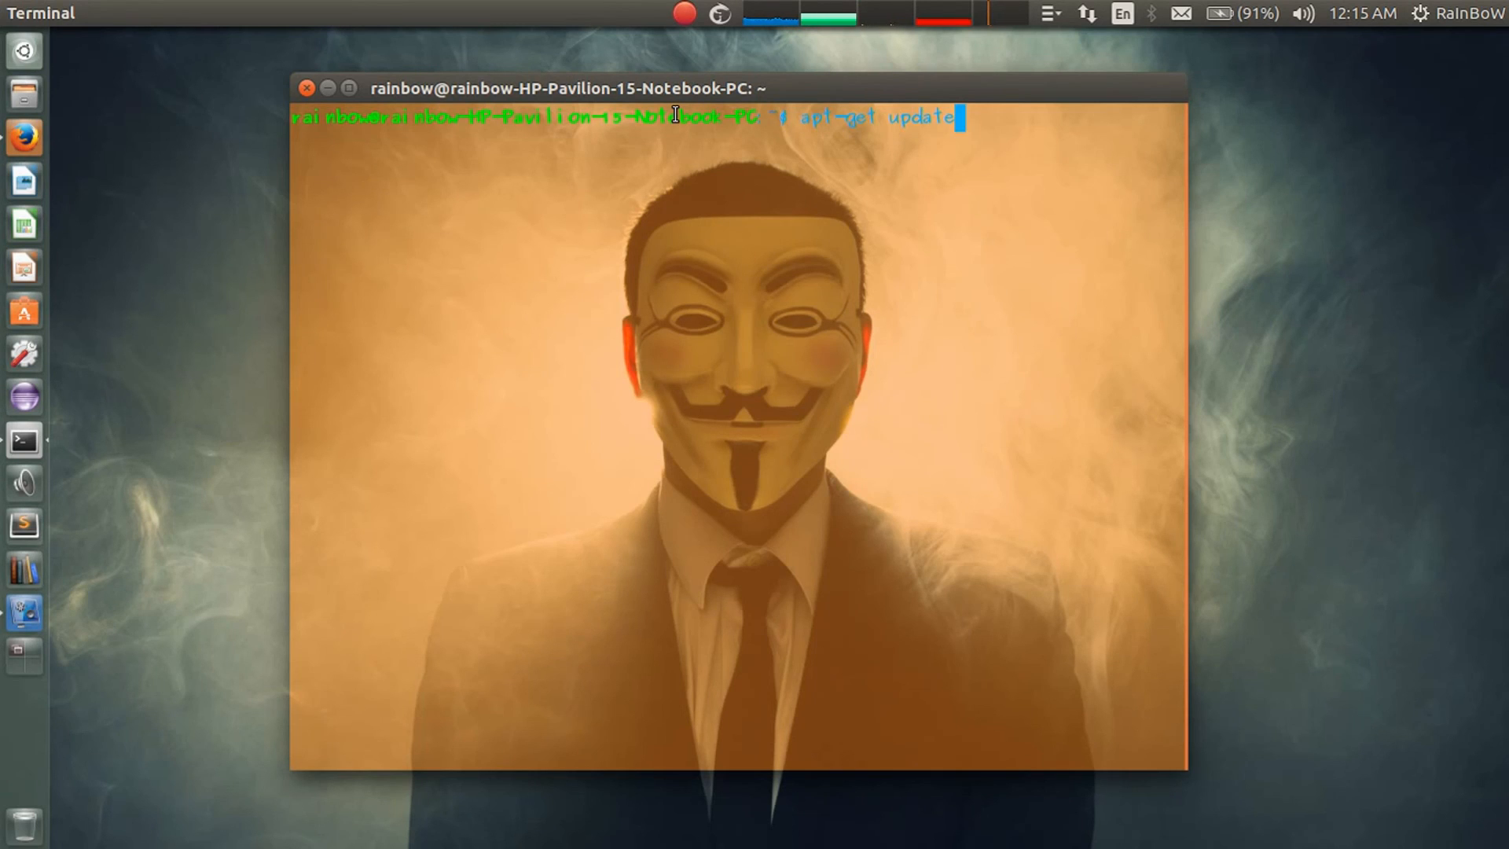
{"action": "mouse_move", "coordinate": [511, 155]}
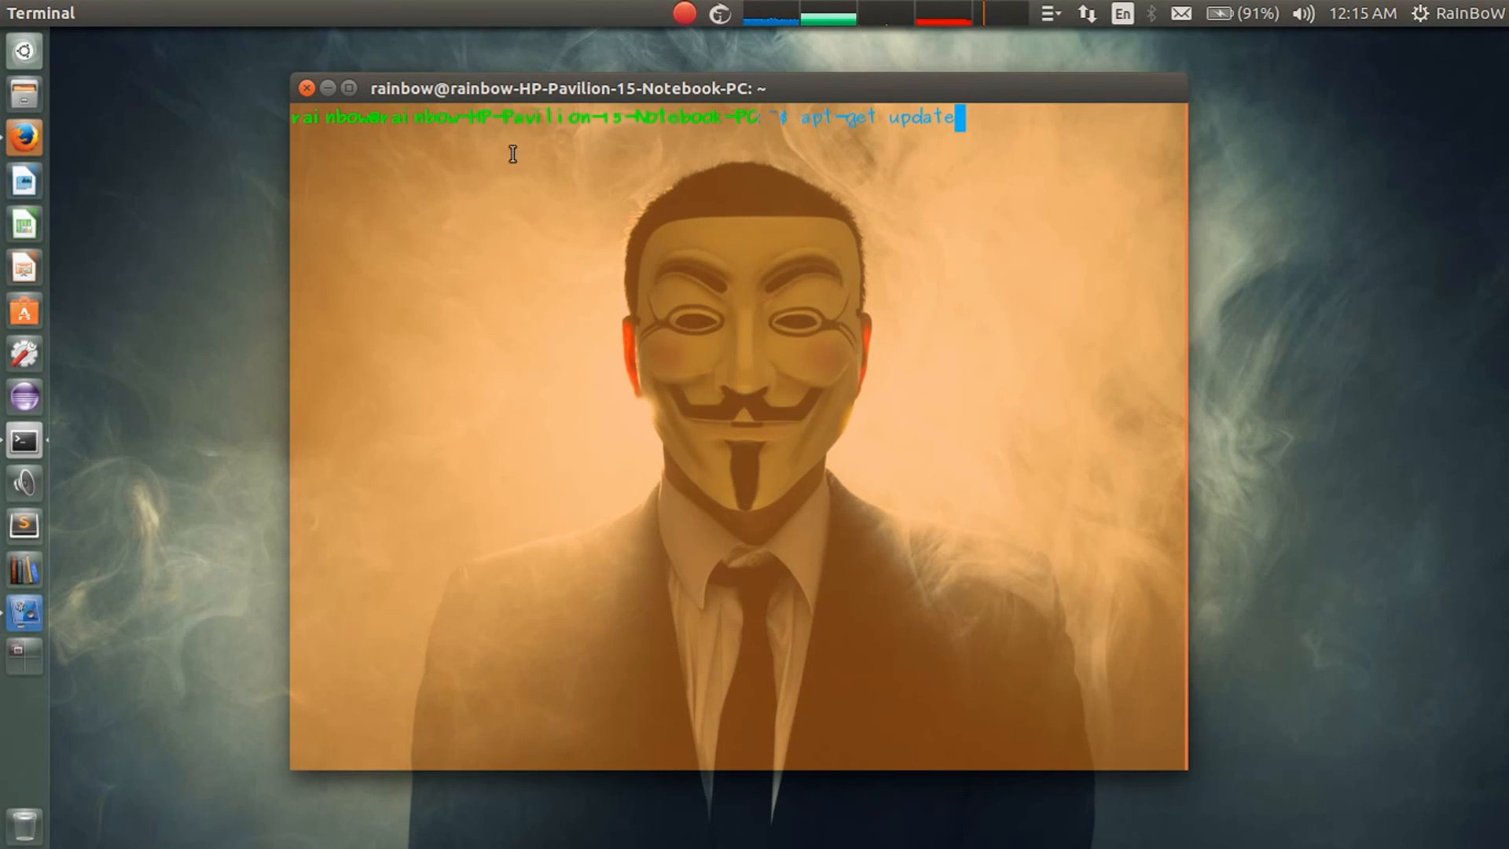